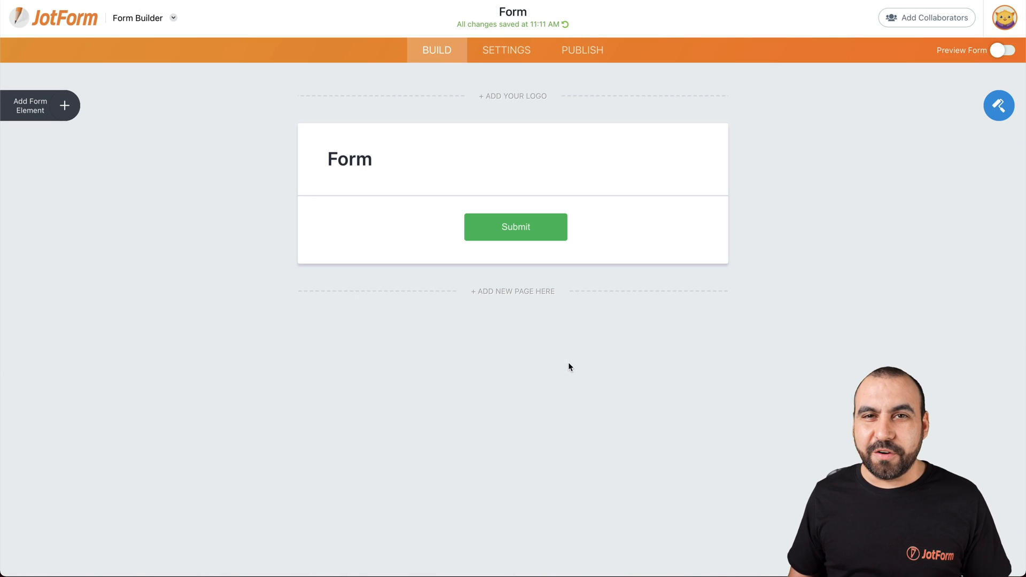
{"action": "mouse_move", "coordinate": [70, 119]}
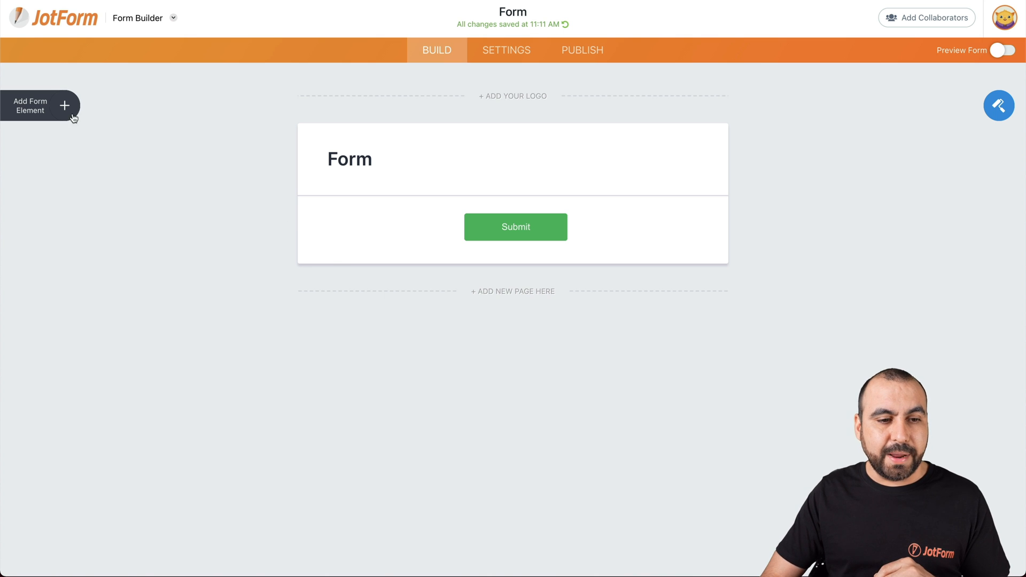
Show the Add Form Element panel, browse its Widgets group, and return to the Basic group
{"action": "left_click", "coordinate": [66, 105]}
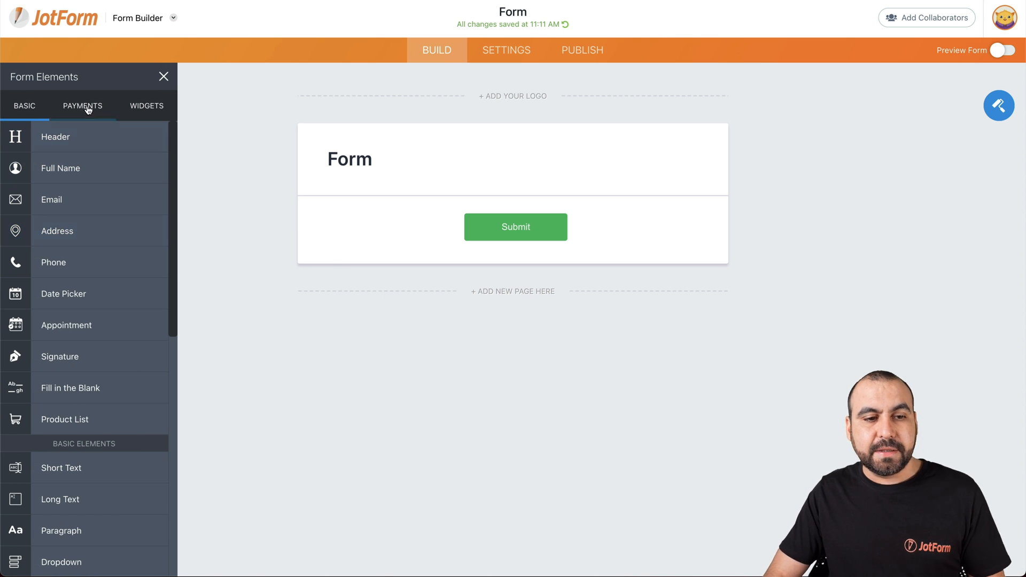
{"action": "left_click", "coordinate": [147, 105]}
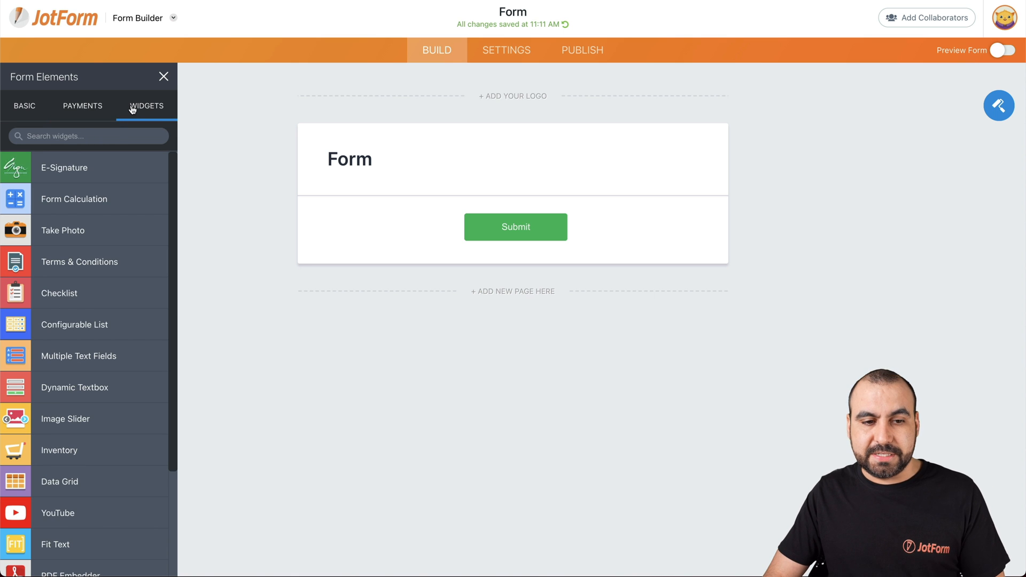
{"action": "left_click", "coordinate": [24, 105]}
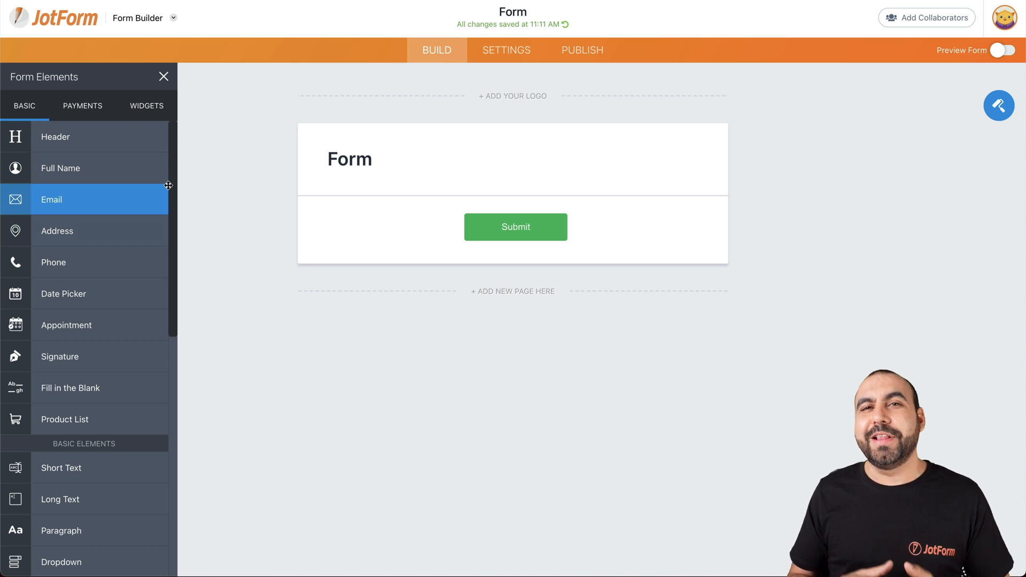
{"action": "mouse_move", "coordinate": [82, 137]}
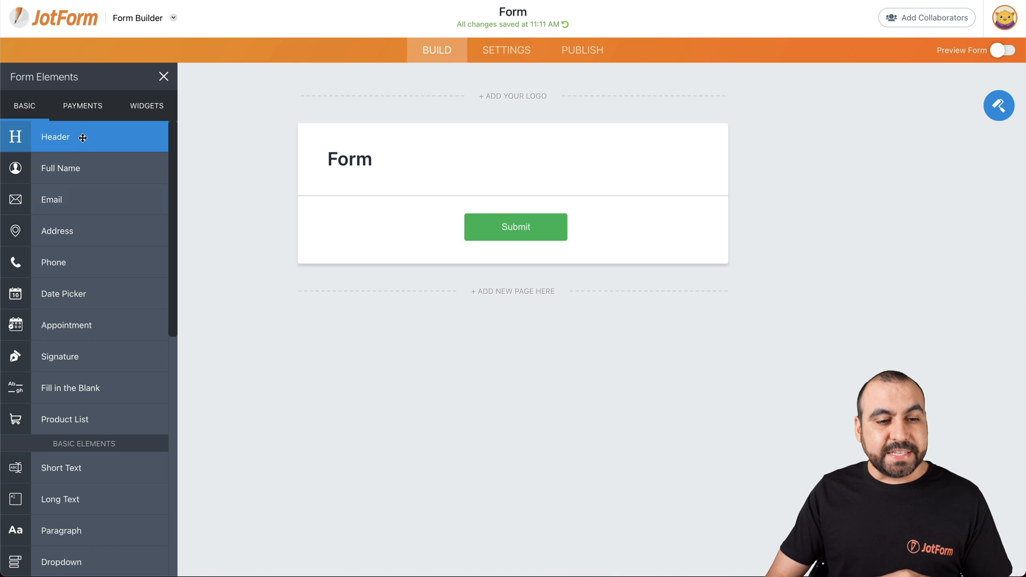
{"action": "left_click", "coordinate": [70, 137]}
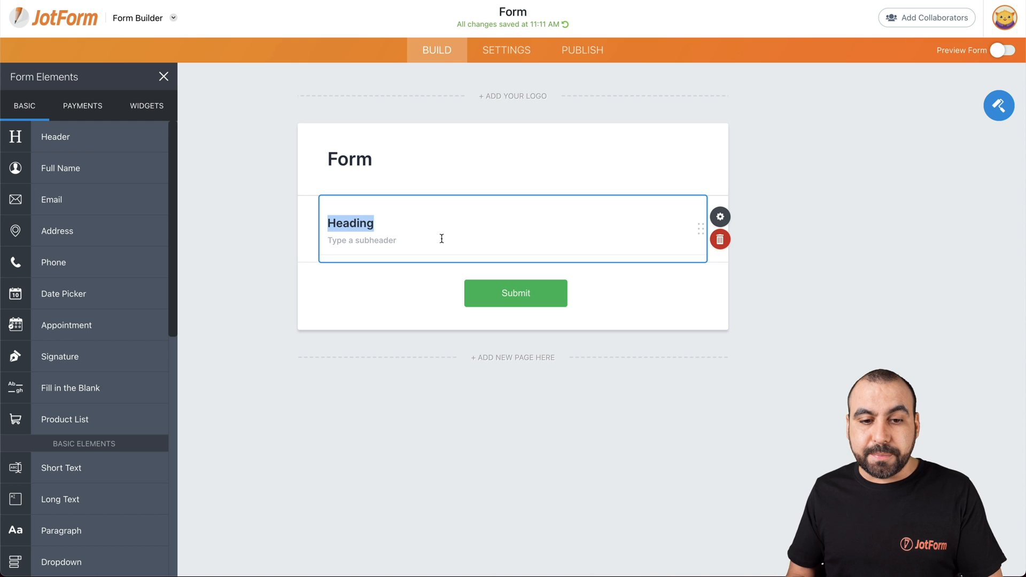
{"action": "mouse_move", "coordinate": [744, 259]}
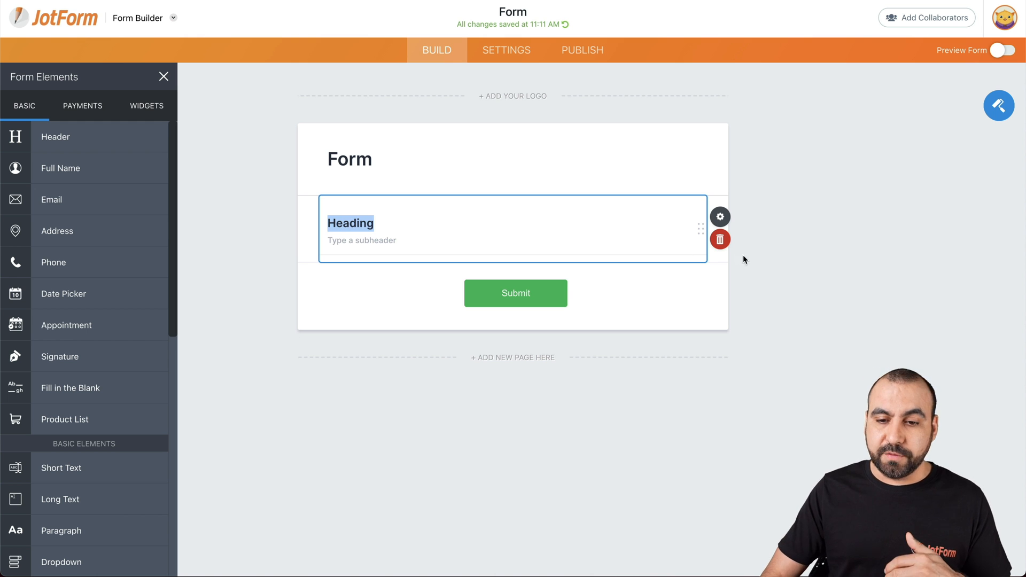
{"action": "left_click", "coordinate": [720, 239]}
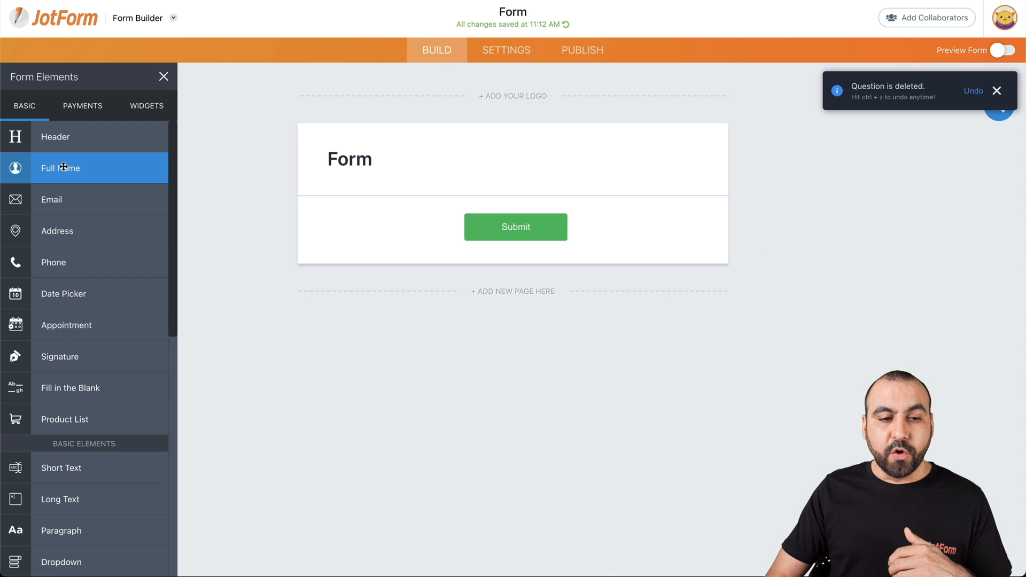
{"action": "left_click", "coordinate": [60, 168]}
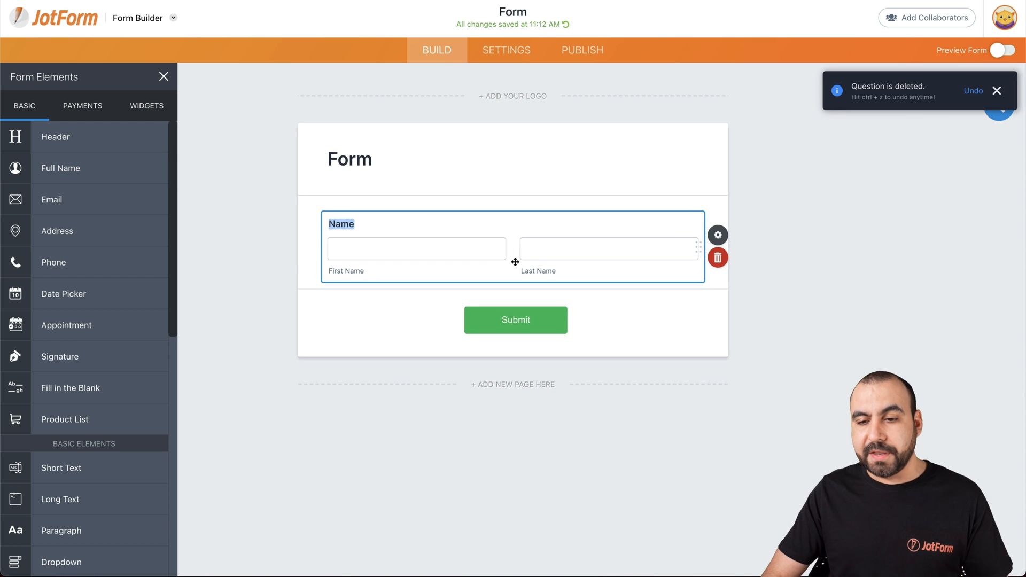
{"action": "mouse_move", "coordinate": [718, 235]}
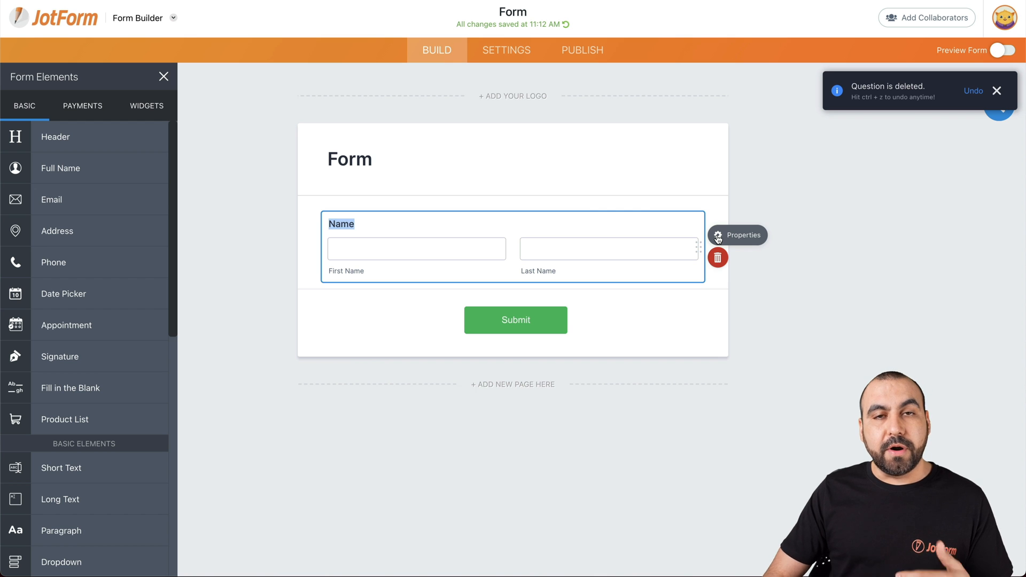
{"action": "left_click", "coordinate": [738, 235]}
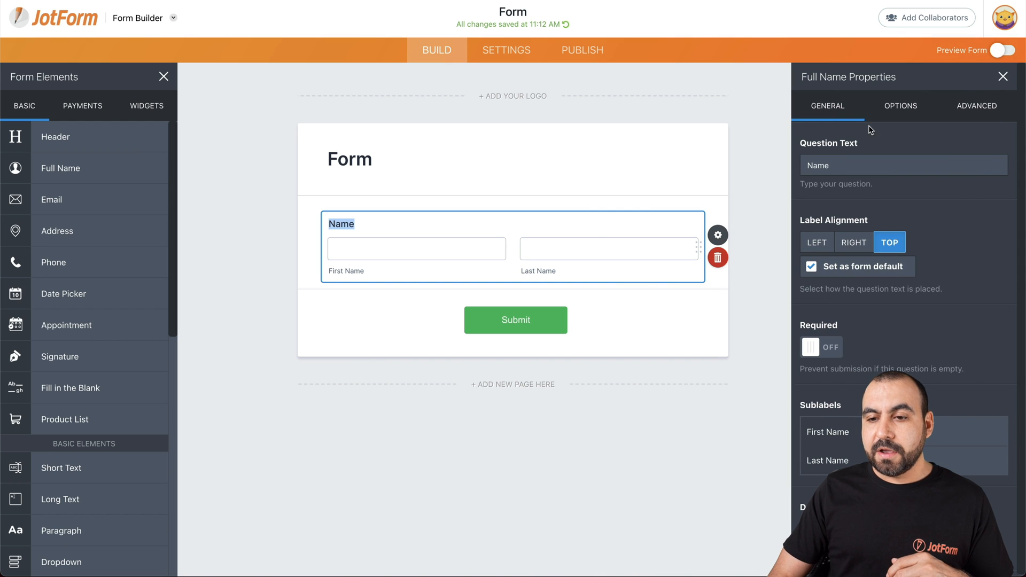
{"action": "left_click", "coordinate": [900, 106]}
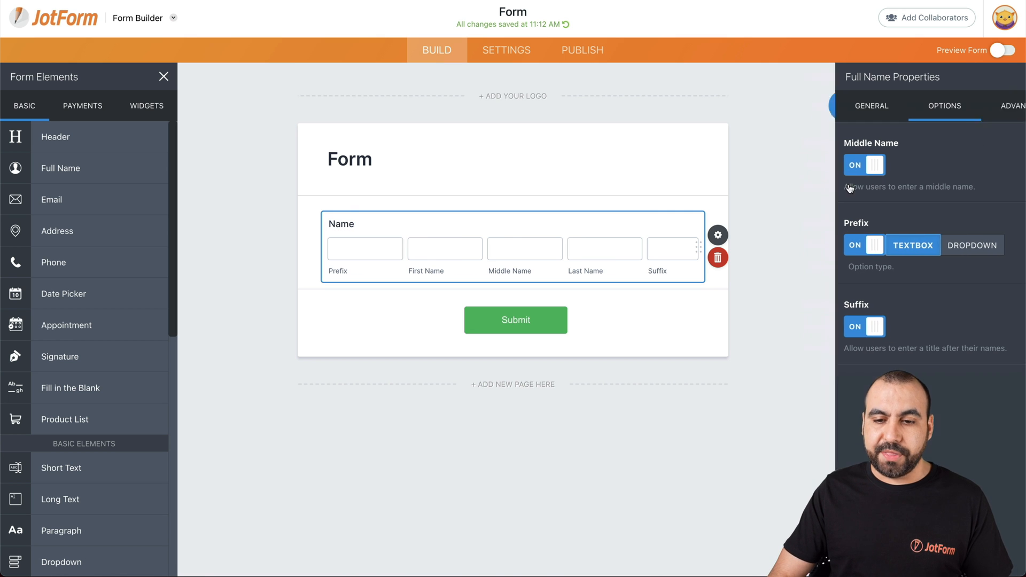
{"action": "left_click", "coordinate": [718, 256]}
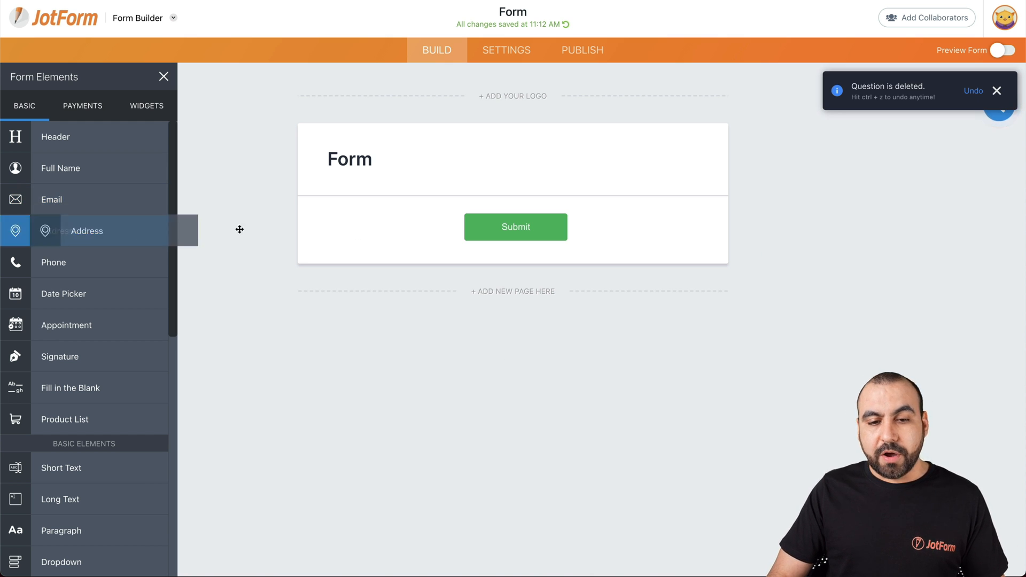
Add an Address field, move it above Submit, then delete it
{"action": "left_click", "coordinate": [87, 231]}
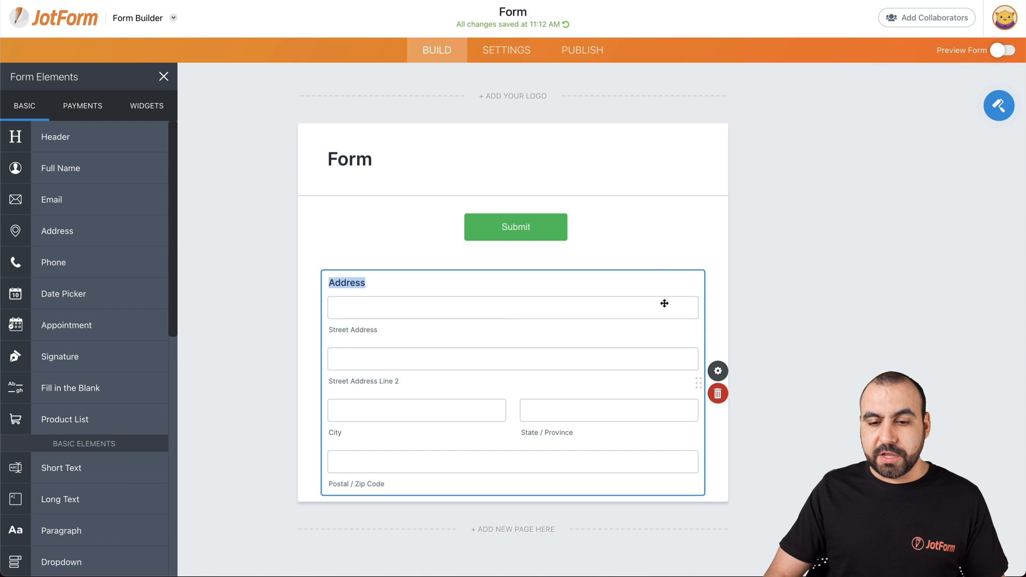
{"action": "left_click_drag", "start_coordinate": [663, 304], "coordinate": [599, 311]}
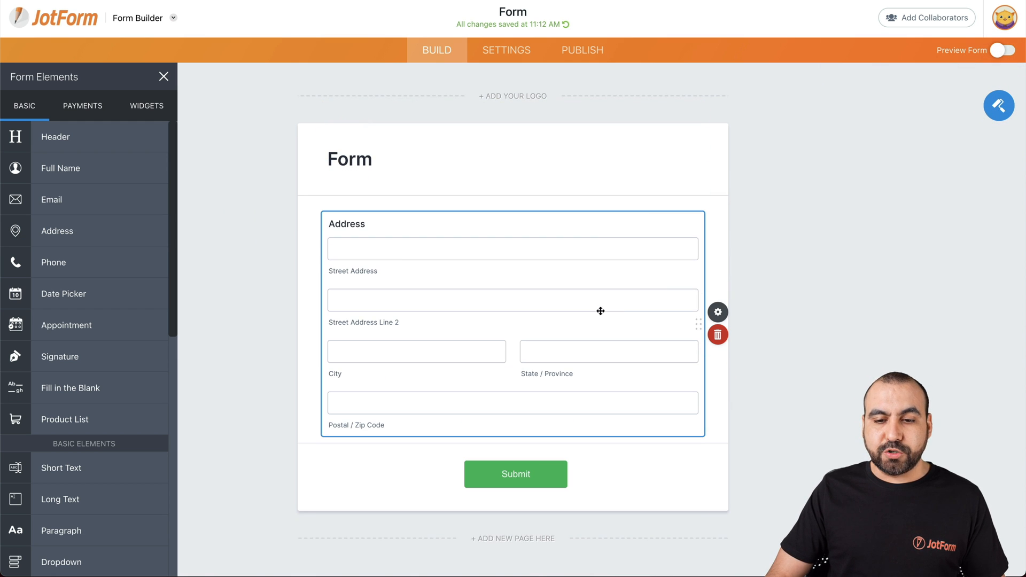
{"action": "mouse_move", "coordinate": [718, 312]}
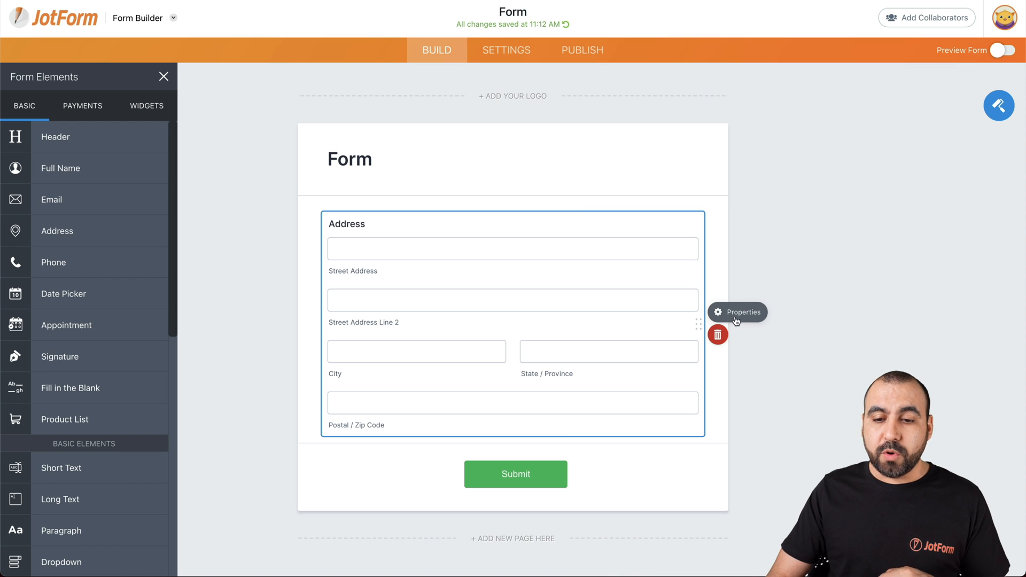
{"action": "left_click", "coordinate": [718, 334]}
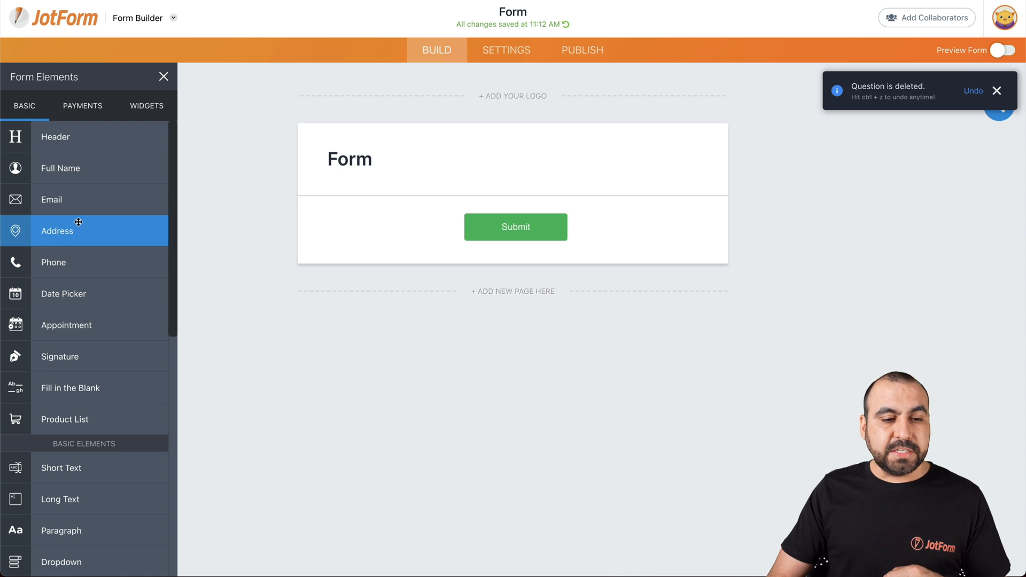
{"action": "mouse_move", "coordinate": [49, 262]}
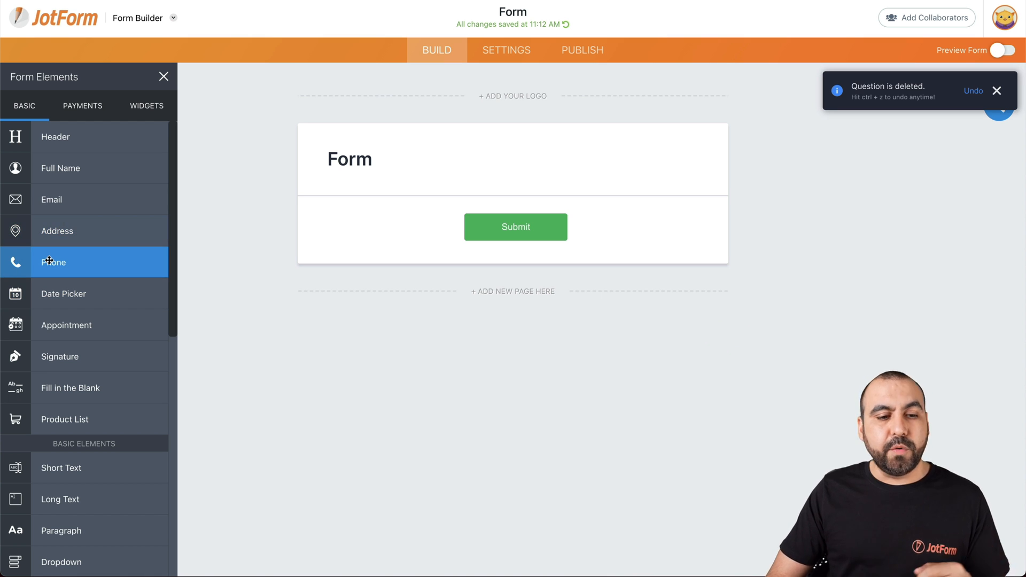
Add a Date Picker field and check its calendar in the form preview
{"action": "left_click", "coordinate": [64, 294]}
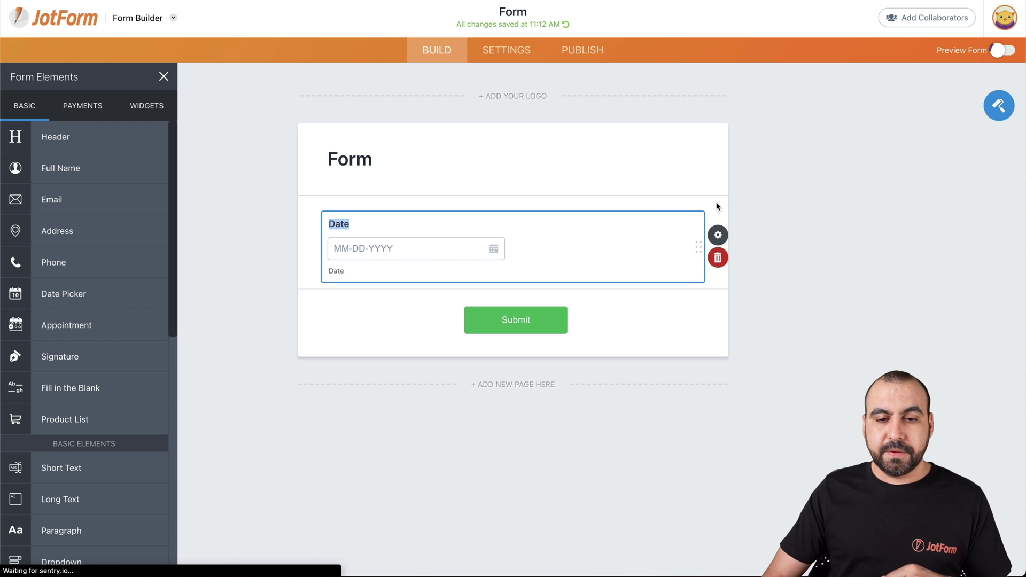
{"action": "left_click", "coordinate": [1001, 51]}
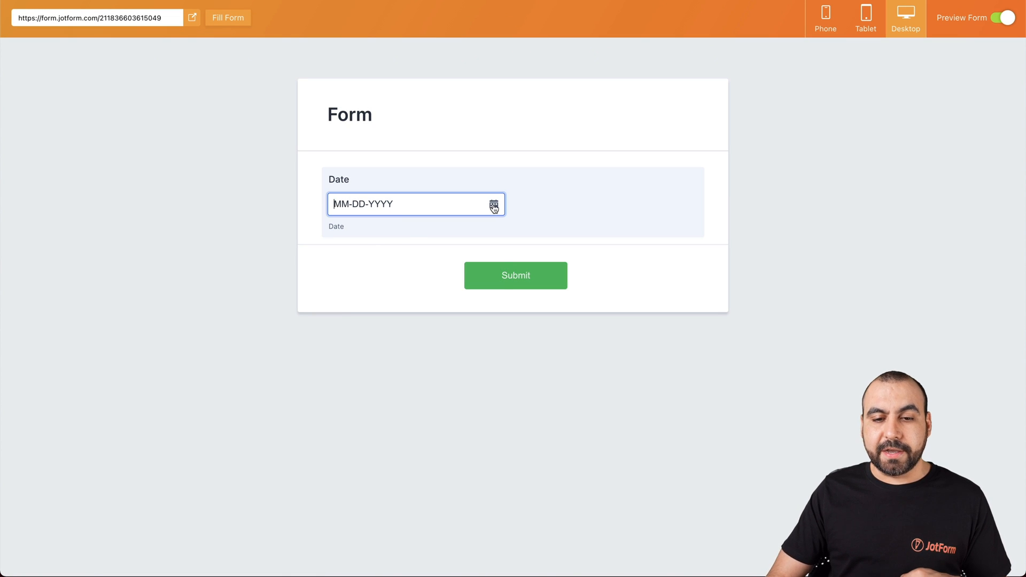
{"action": "left_click", "coordinate": [493, 204]}
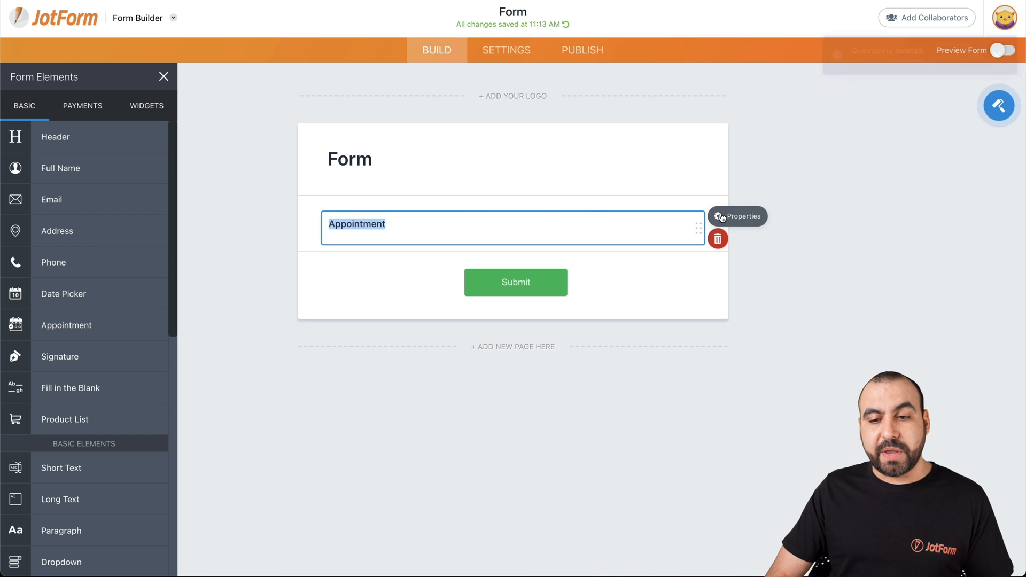
Delete the Appointment field, then add a Signature field and delete it
{"action": "left_click", "coordinate": [718, 216]}
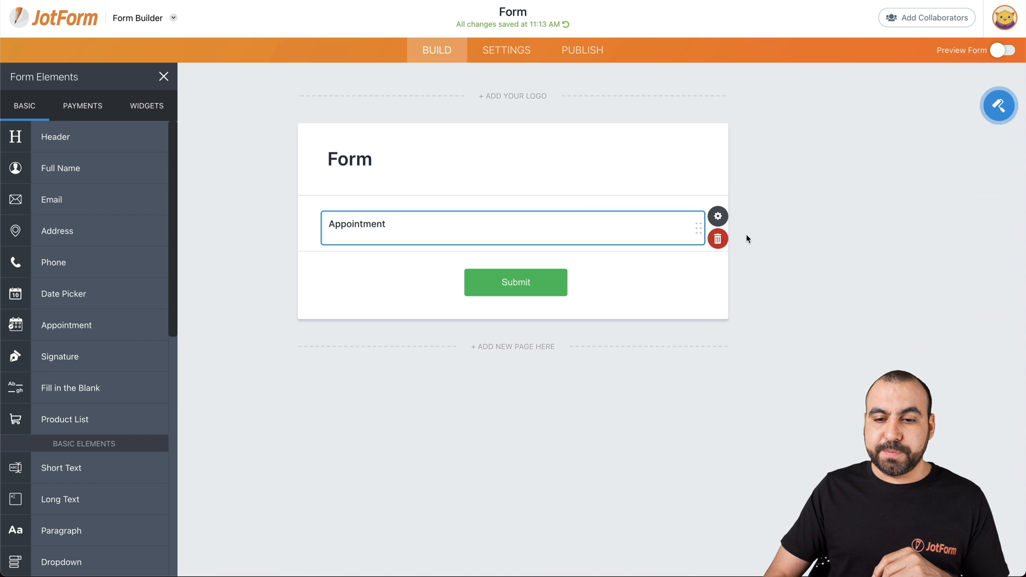
{"action": "left_click", "coordinate": [719, 239]}
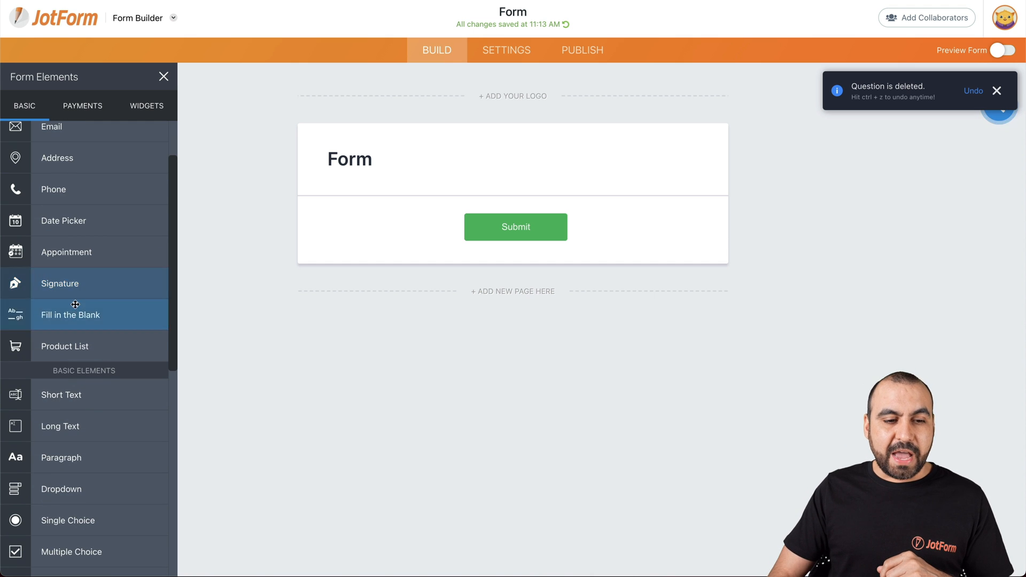
{"action": "left_click", "coordinate": [60, 283]}
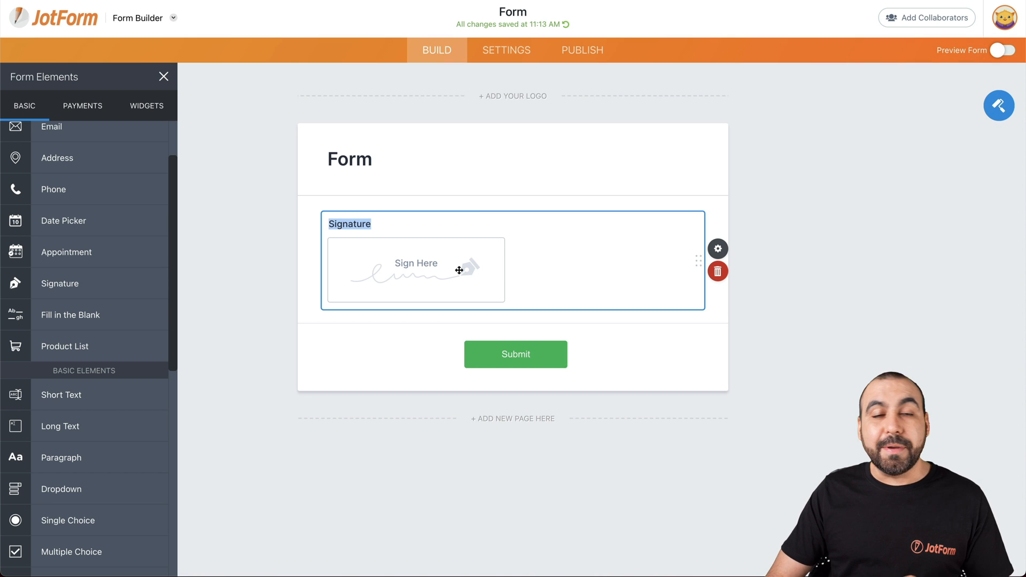
{"action": "mouse_move", "coordinate": [461, 274]}
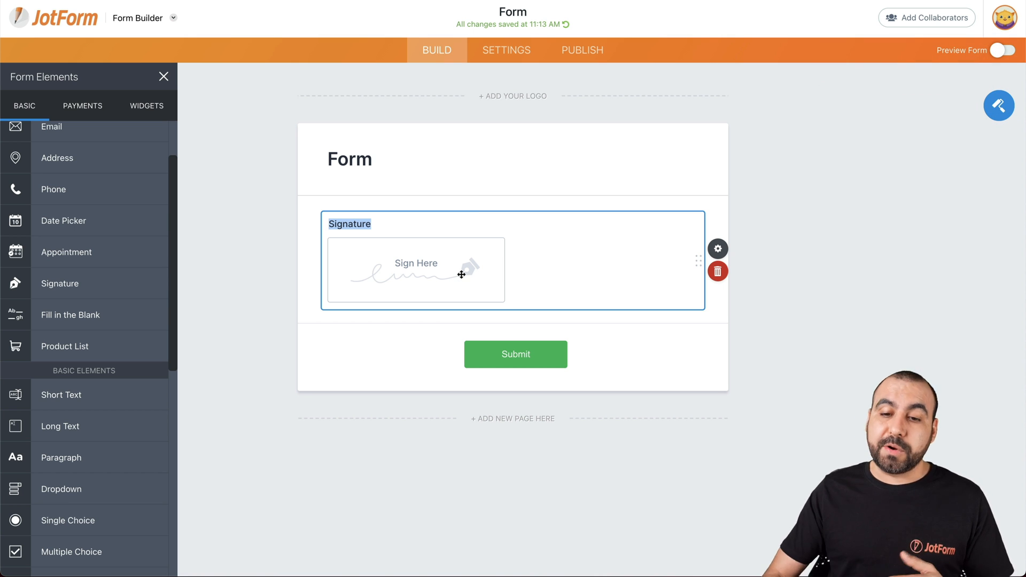
{"action": "left_click", "coordinate": [719, 272]}
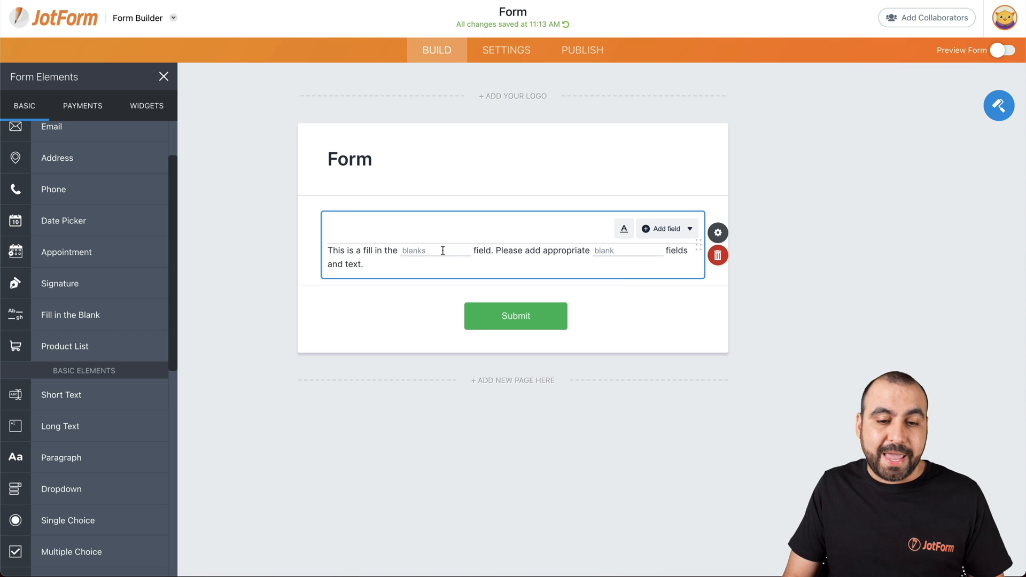
{"action": "mouse_move", "coordinate": [661, 244]}
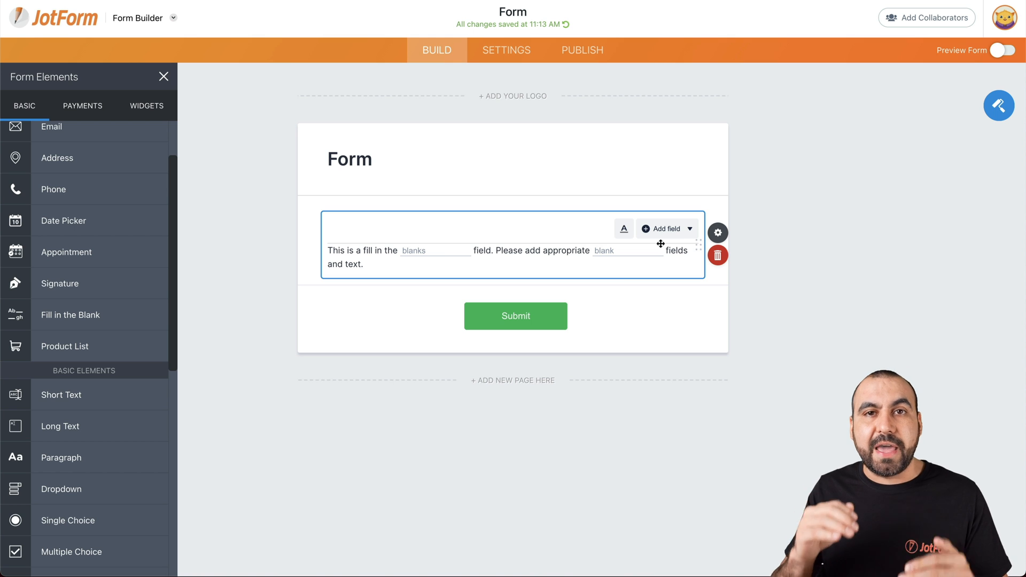
Delete the Fill in the Blank field, add a Product List, then remove it too
{"action": "left_click", "coordinate": [718, 254]}
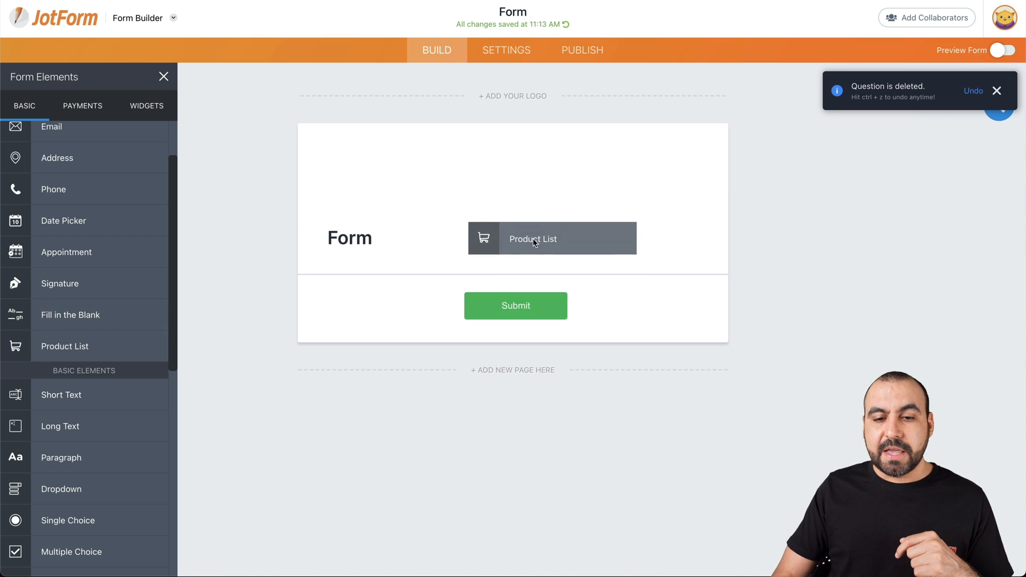
{"action": "left_click", "coordinate": [532, 238]}
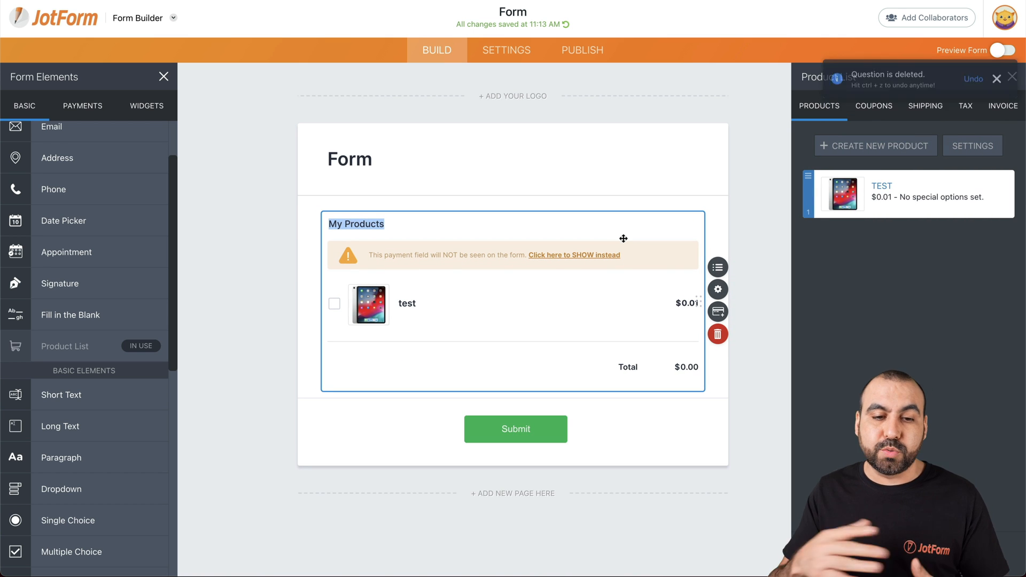
{"action": "left_click", "coordinate": [996, 79]}
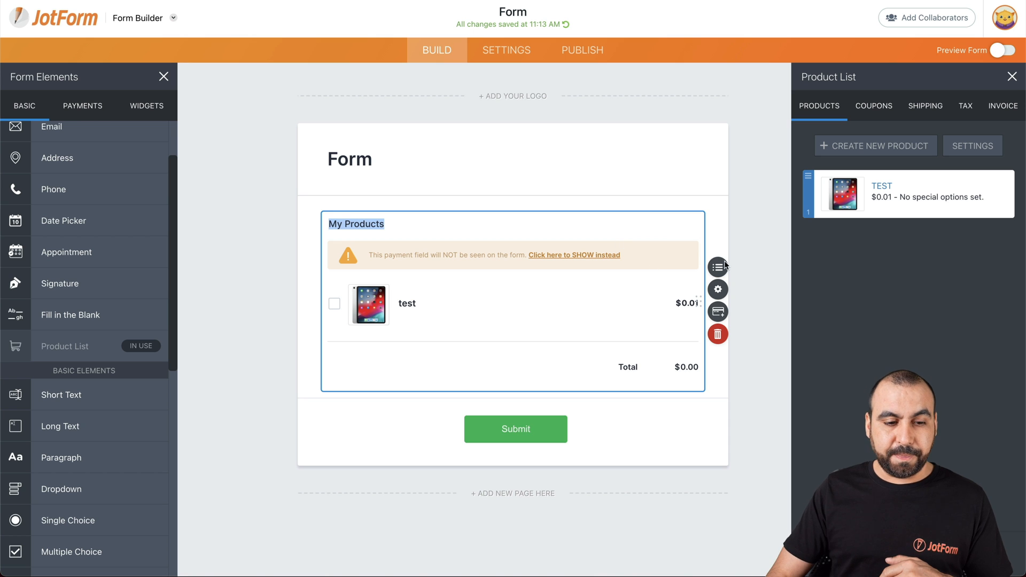
{"action": "left_click", "coordinate": [719, 334]}
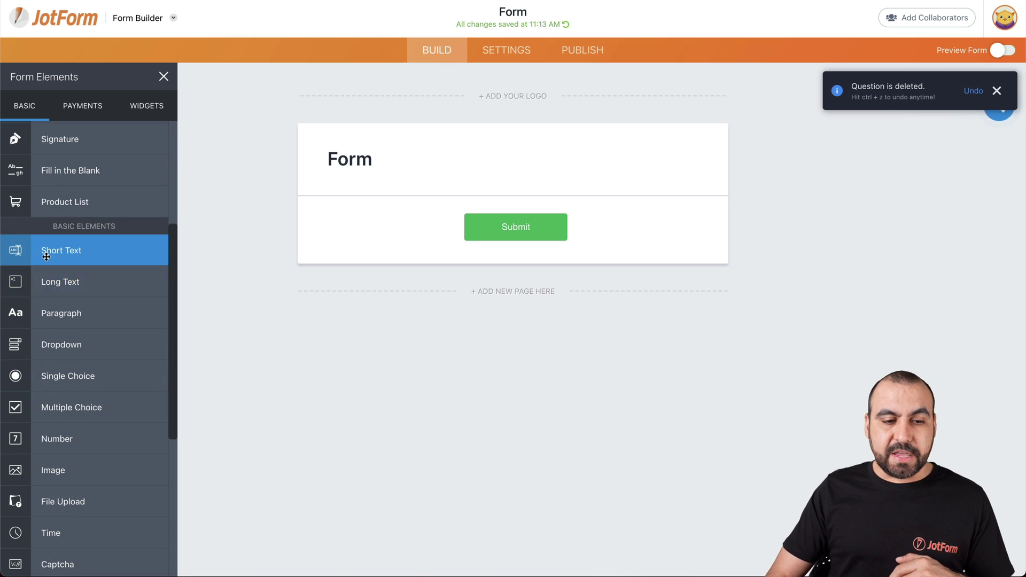
{"action": "left_click", "coordinate": [62, 251]}
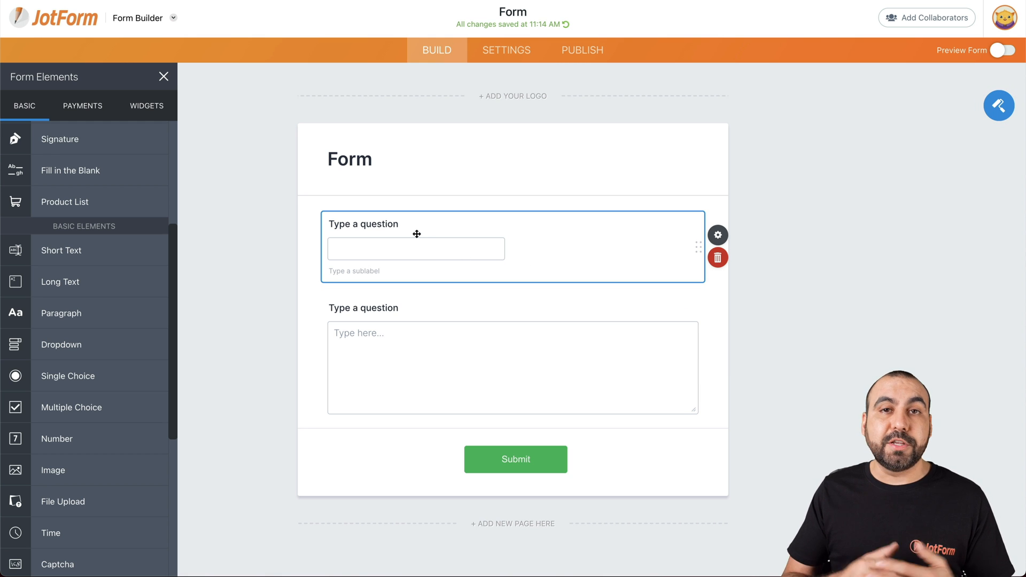
{"action": "mouse_move", "coordinate": [495, 327]}
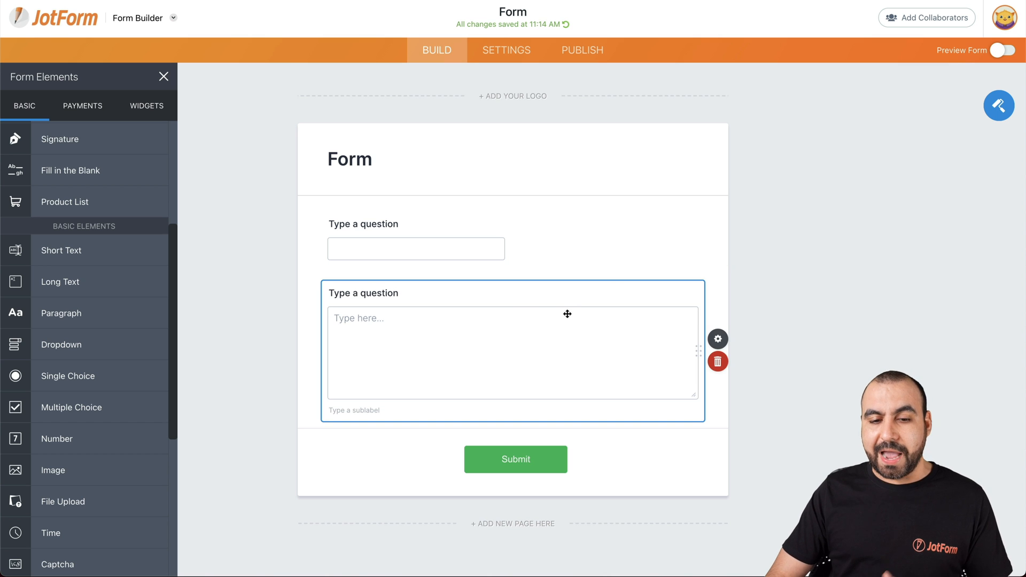
{"action": "left_click", "coordinate": [718, 361]}
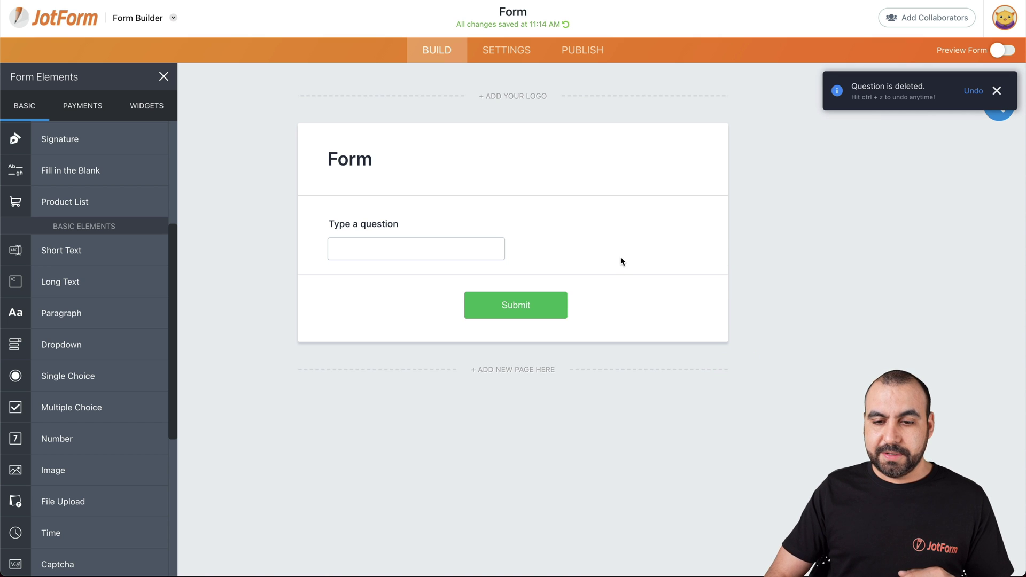
{"action": "left_click_drag", "start_coordinate": [62, 313], "coordinate": [495, 221]}
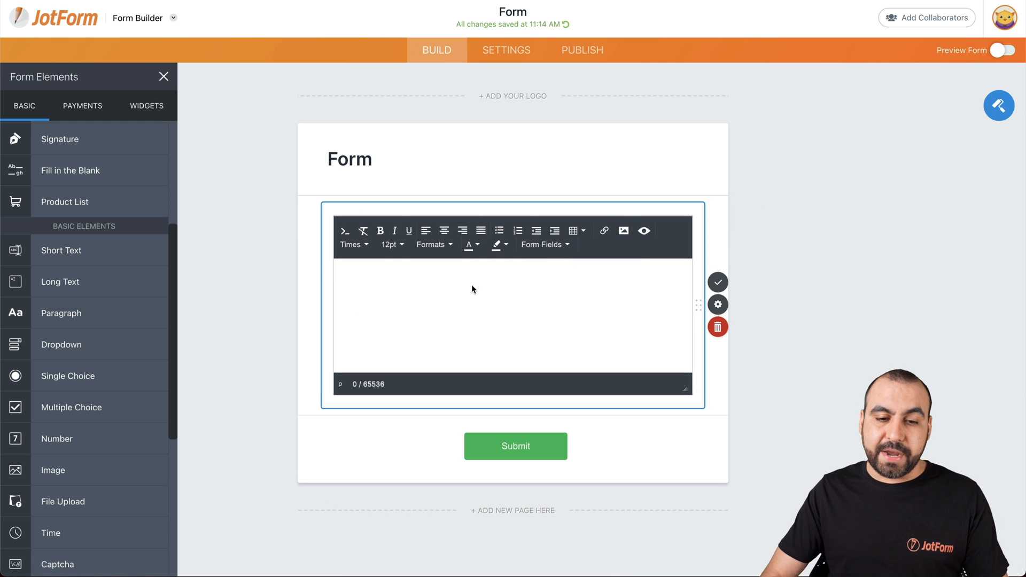
{"action": "type", "text": "s"}
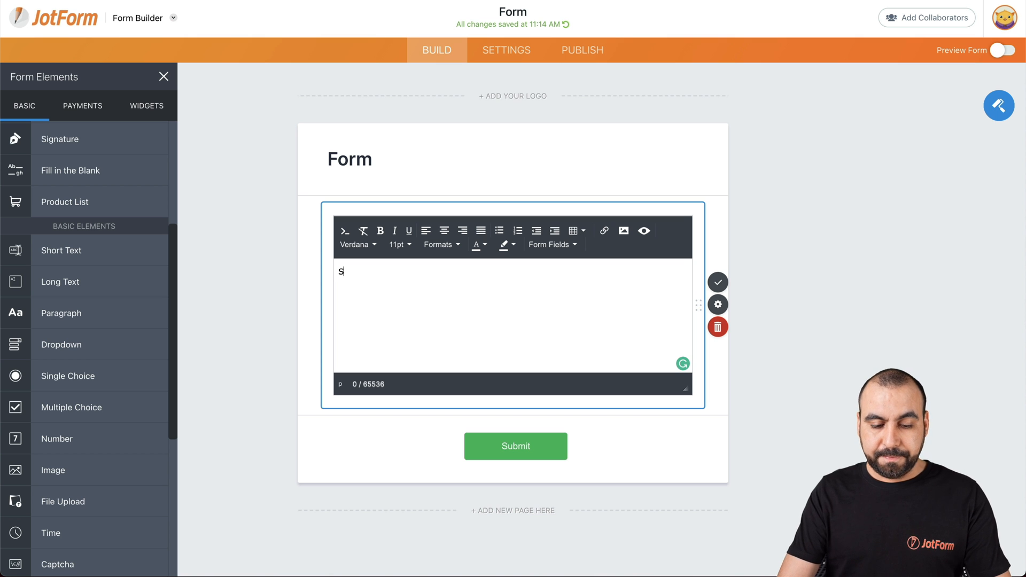
{"action": "type", "text": "ee this form"}
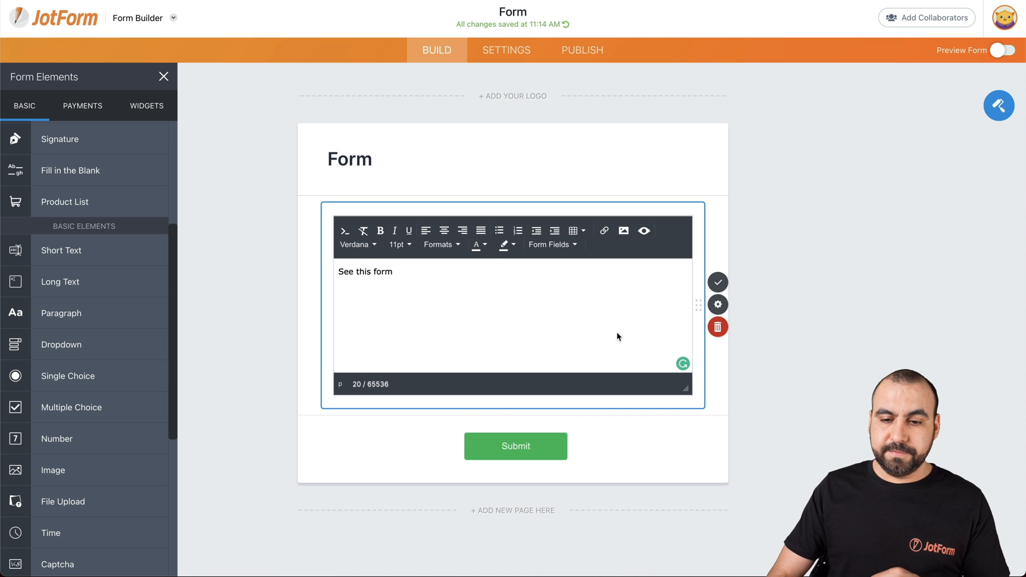
{"action": "left_click", "coordinate": [718, 282]}
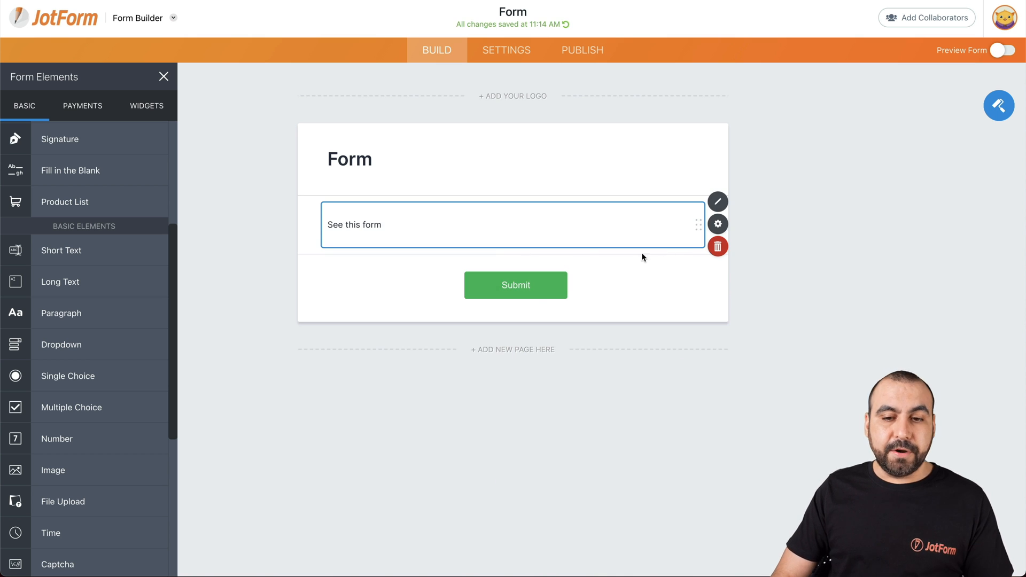
{"action": "left_click", "coordinate": [718, 246]}
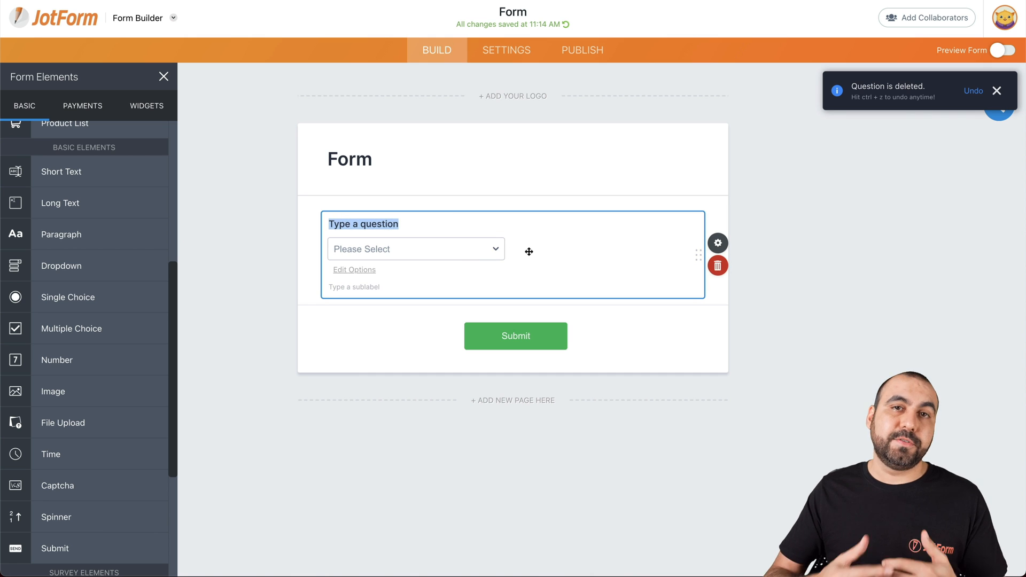
Give the Dropdown question the options 1, 2, 3 and 4 and save them
{"action": "left_click", "coordinate": [354, 270]}
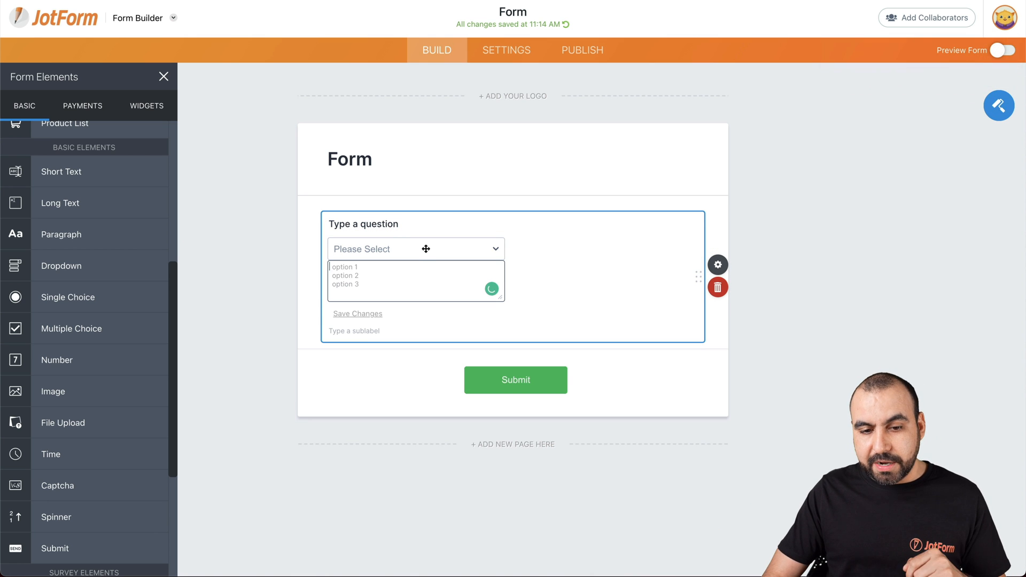
{"action": "type", "text": "1"}
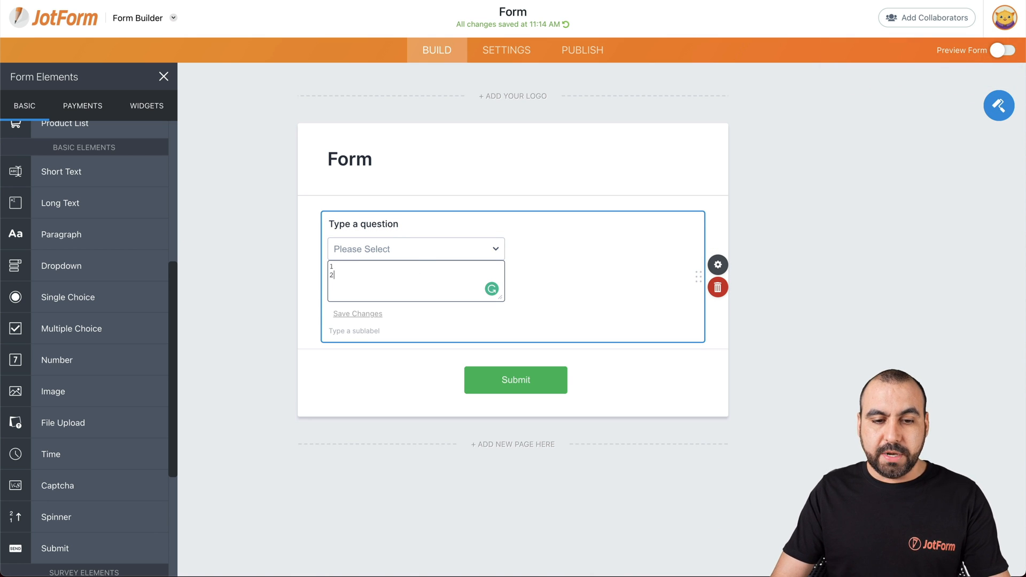
{"action": "type", "text": "3"}
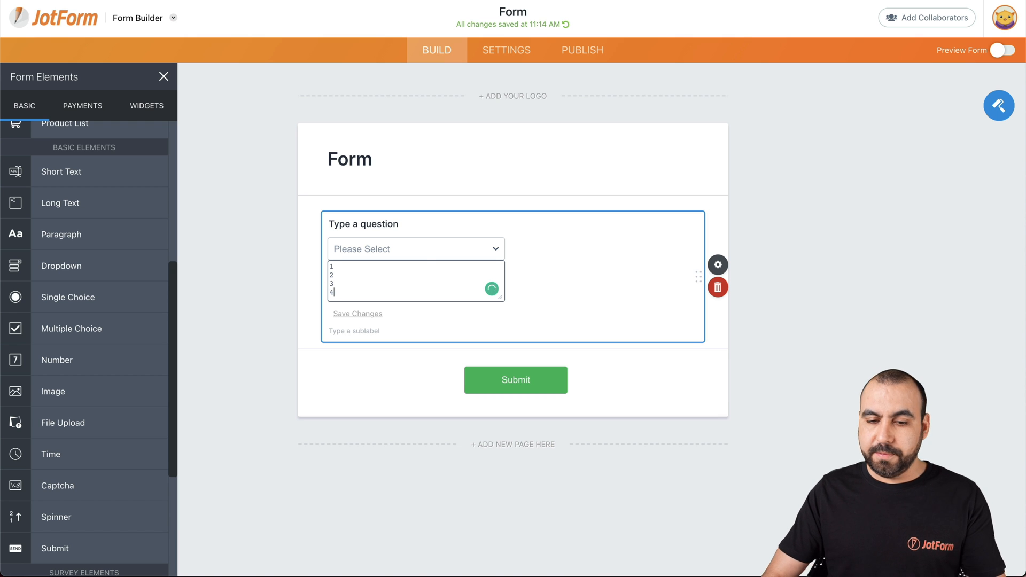
{"action": "left_click", "coordinate": [357, 314]}
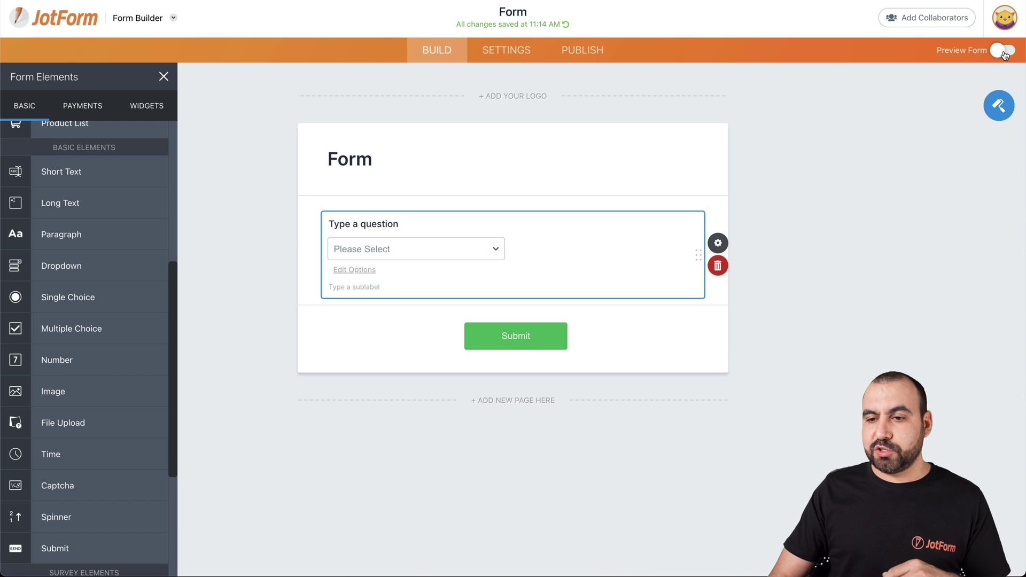
Check the dropdown's options in the live preview, then remove the dropdown question
{"action": "left_click", "coordinate": [1004, 50]}
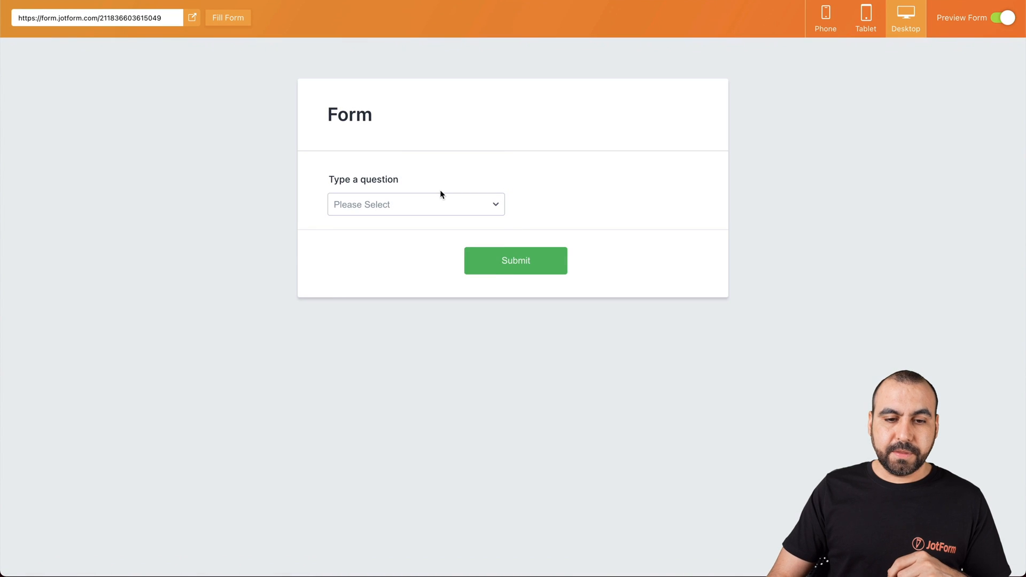
{"action": "left_click", "coordinate": [414, 204]}
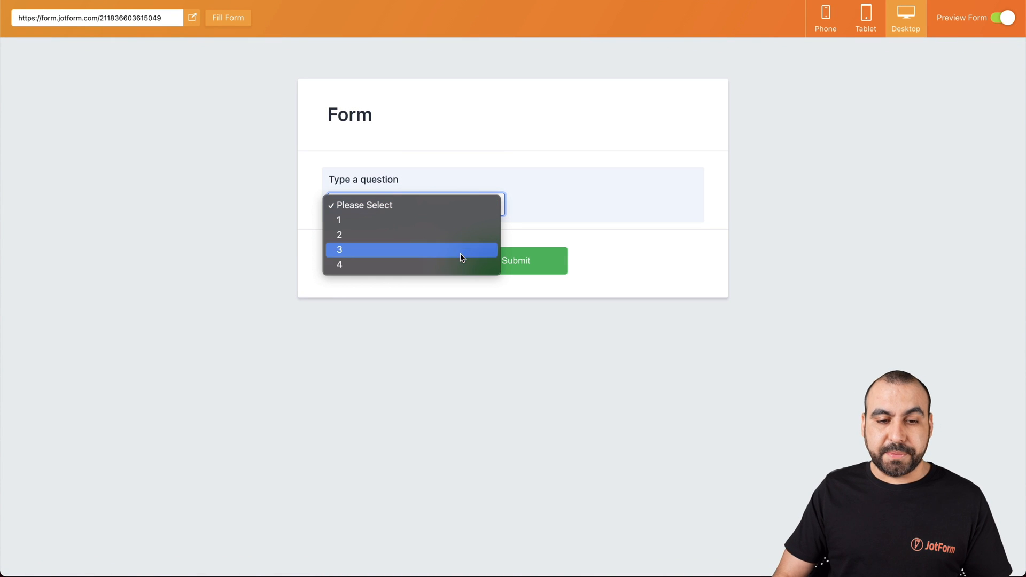
{"action": "left_click", "coordinate": [1003, 17]}
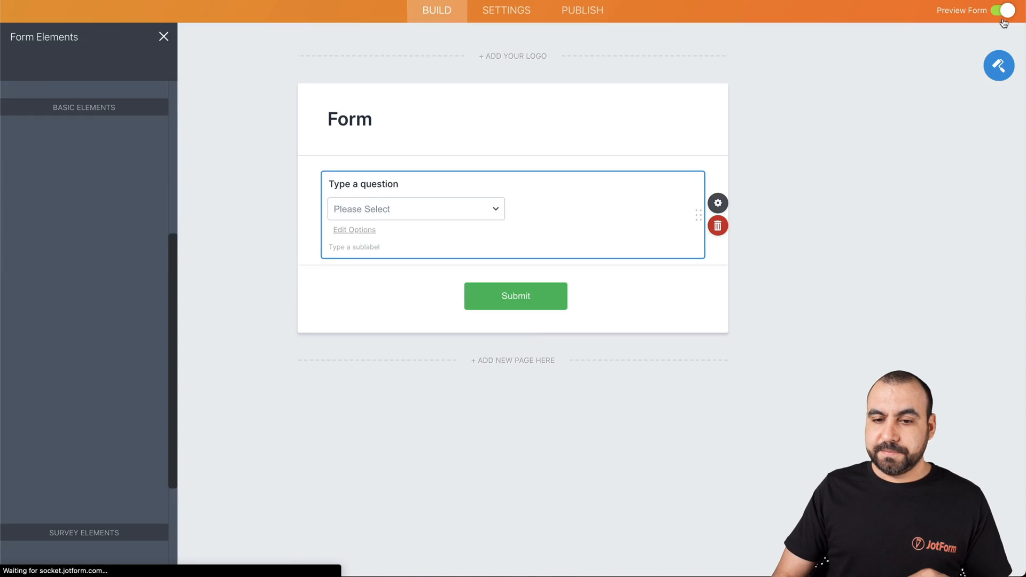
{"action": "left_click", "coordinate": [719, 224]}
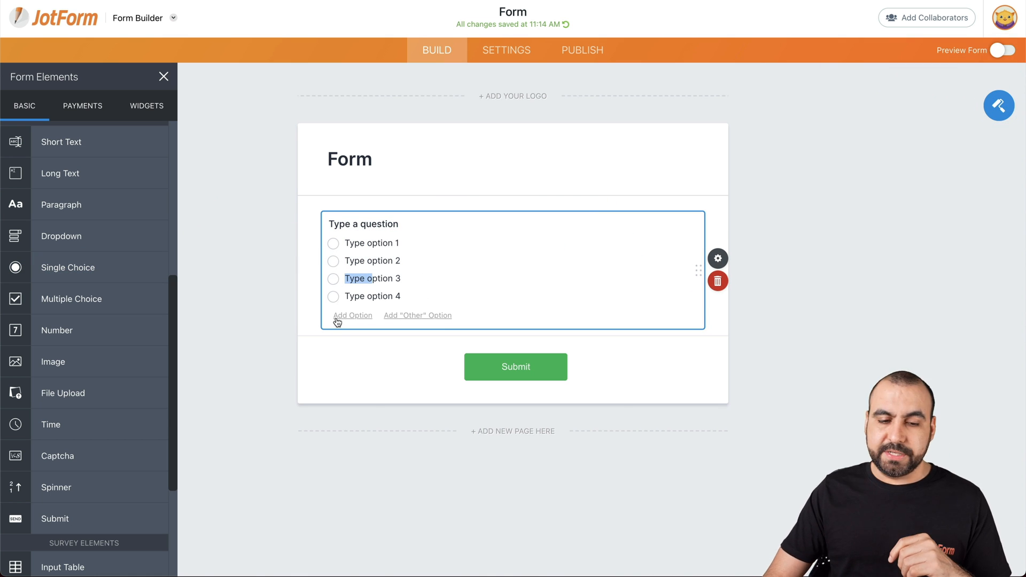
{"action": "left_click", "coordinate": [719, 280]}
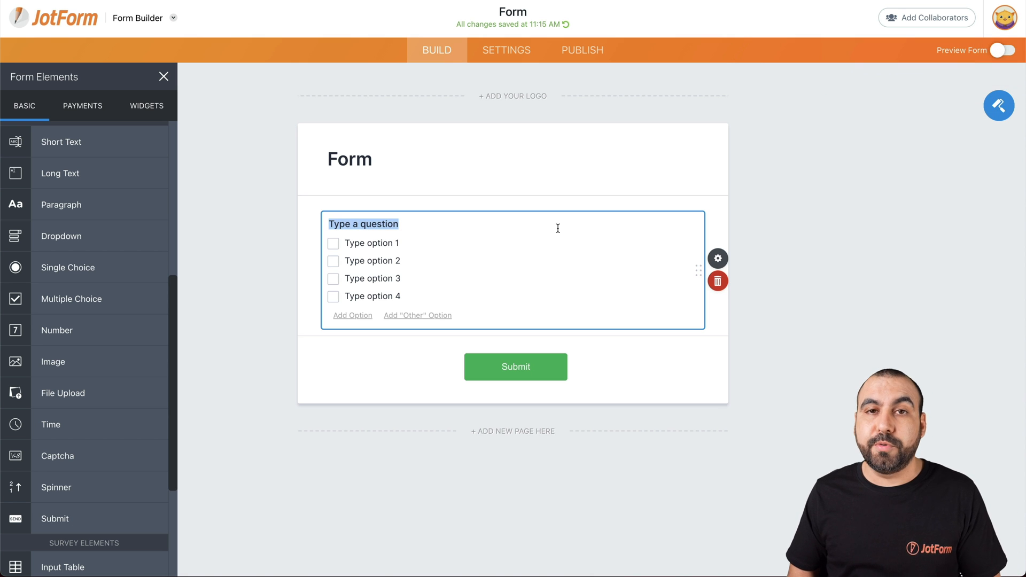
{"action": "mouse_move", "coordinate": [719, 282]}
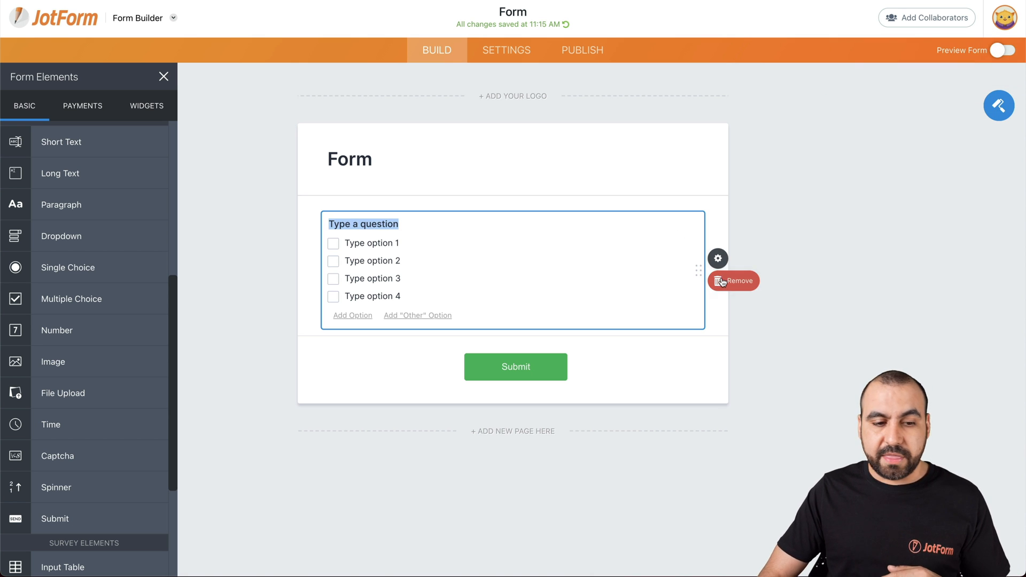
{"action": "left_click", "coordinate": [732, 282]}
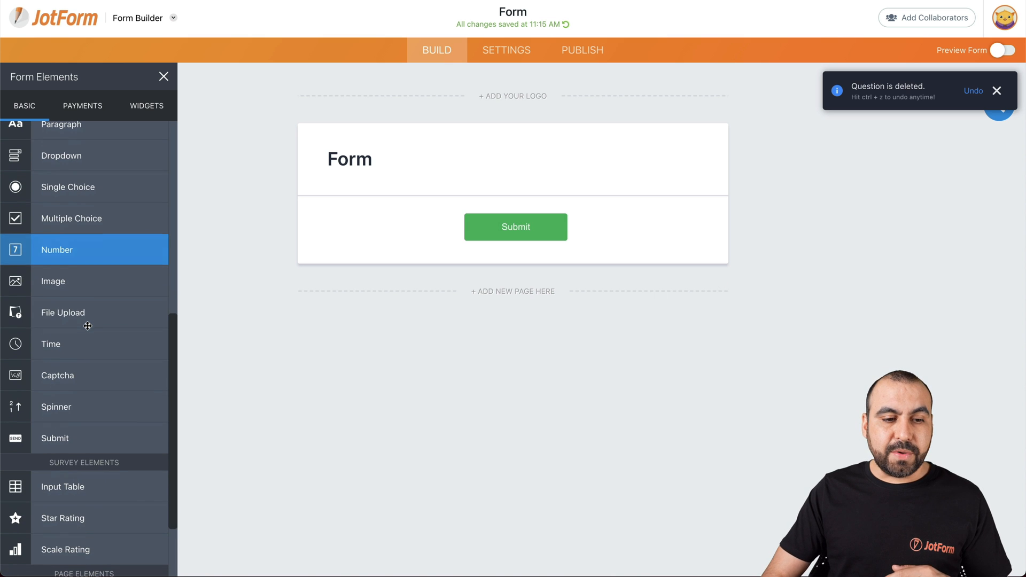
{"action": "left_click_drag", "start_coordinate": [57, 249], "coordinate": [505, 202]}
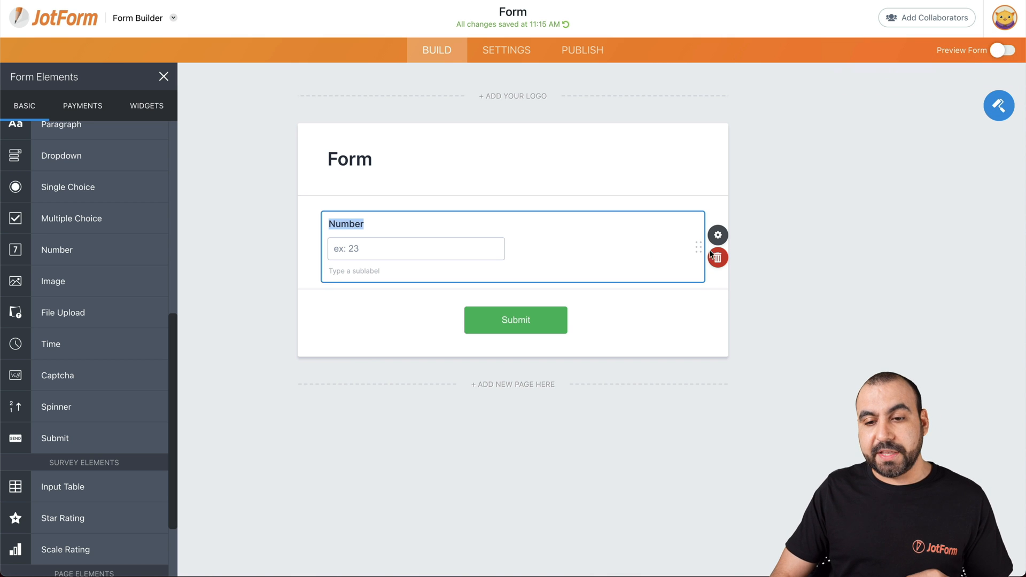
{"action": "mouse_move", "coordinate": [719, 256]}
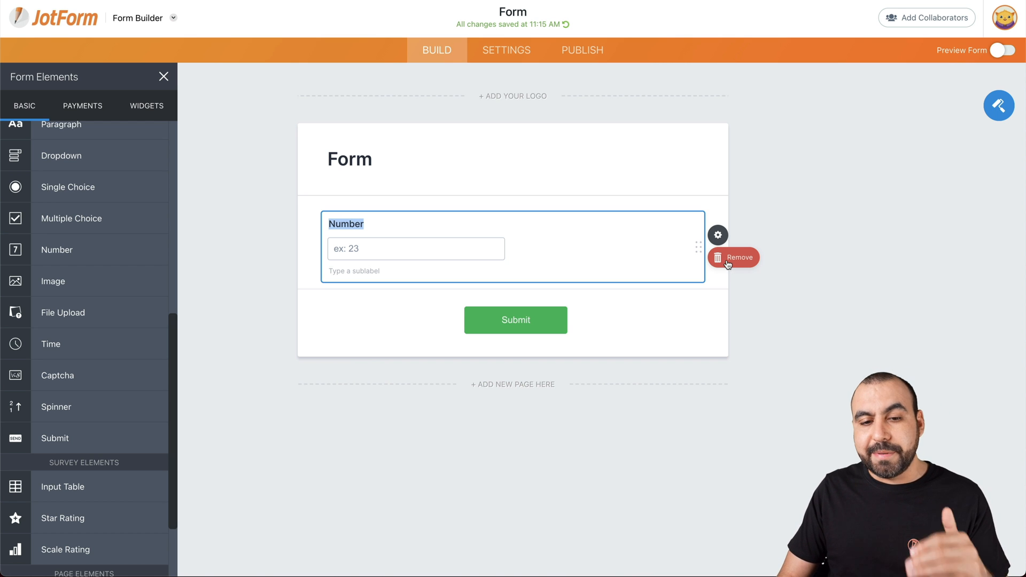
{"action": "left_click", "coordinate": [733, 257]}
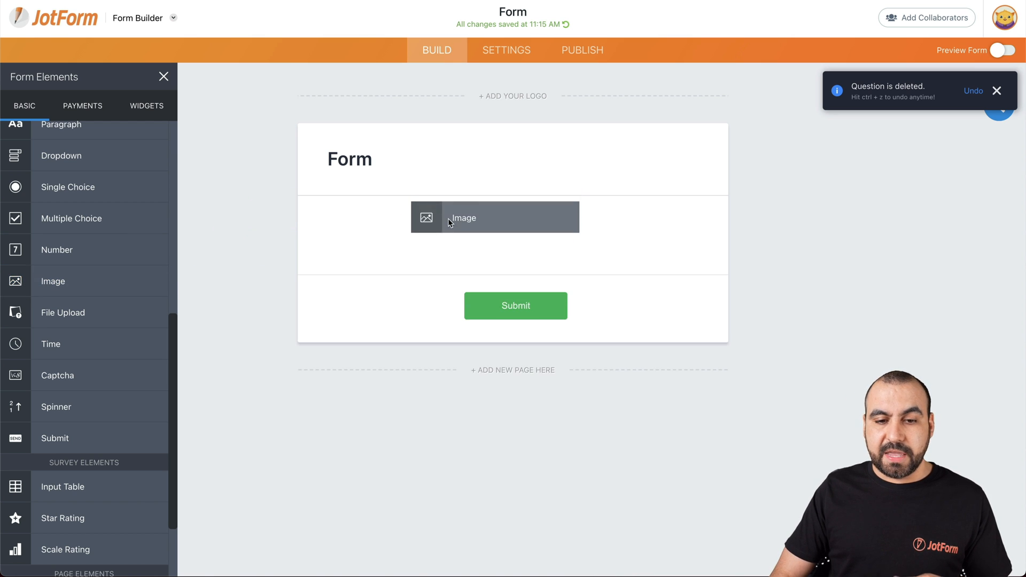
{"action": "left_click", "coordinate": [464, 218]}
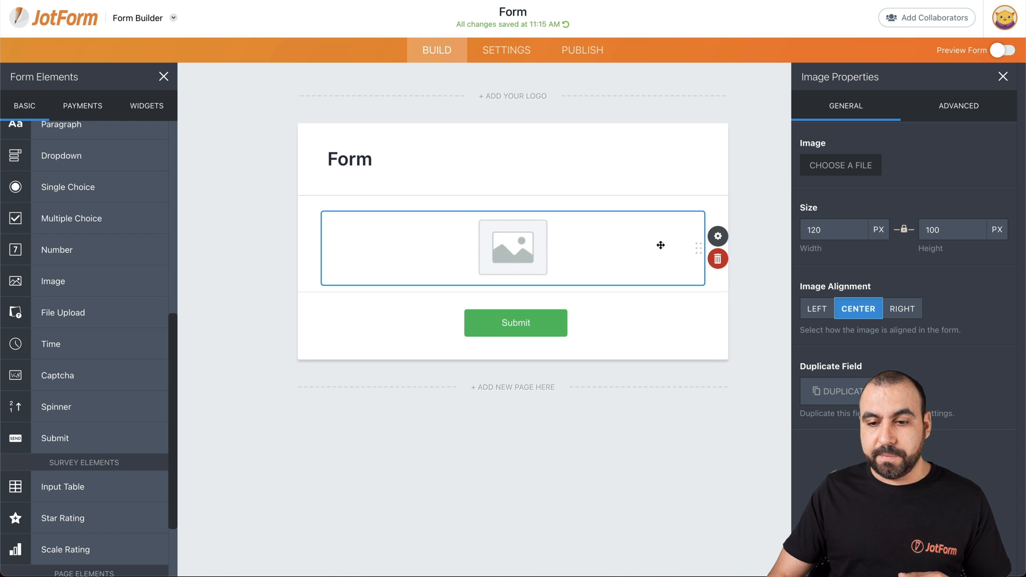
{"action": "left_click", "coordinate": [718, 257]}
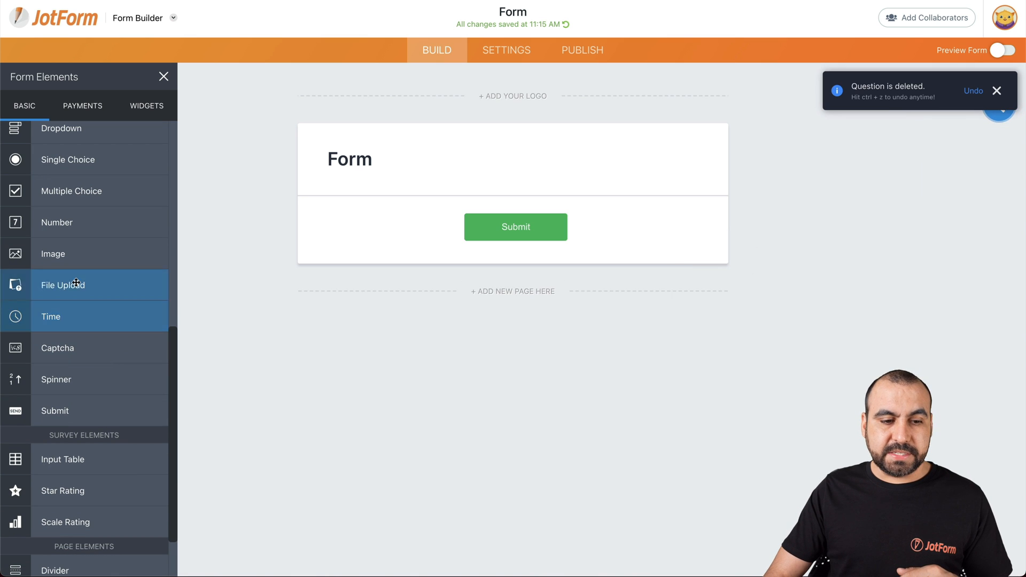
{"action": "left_click", "coordinate": [62, 284]}
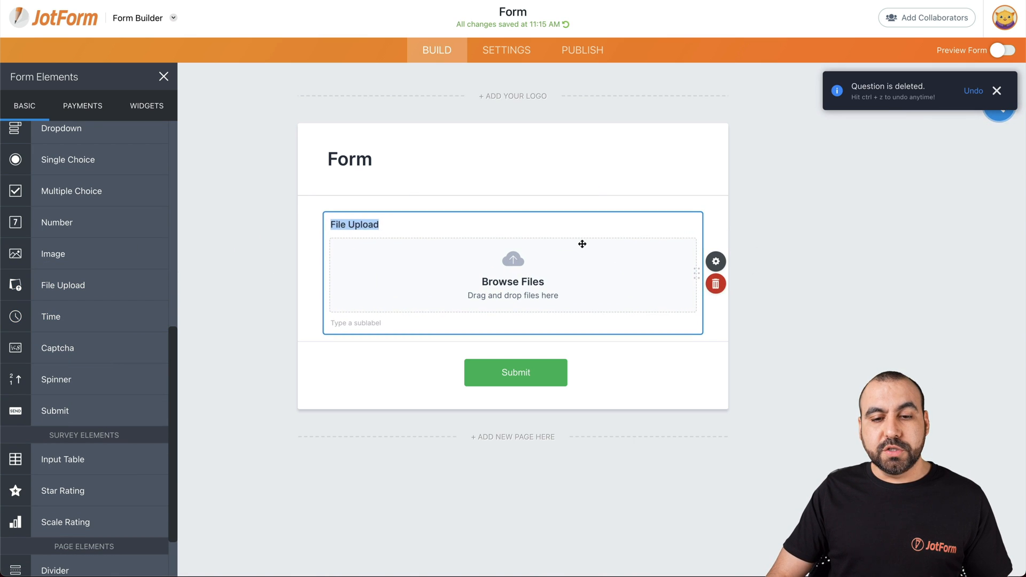
{"action": "left_click", "coordinate": [996, 91]}
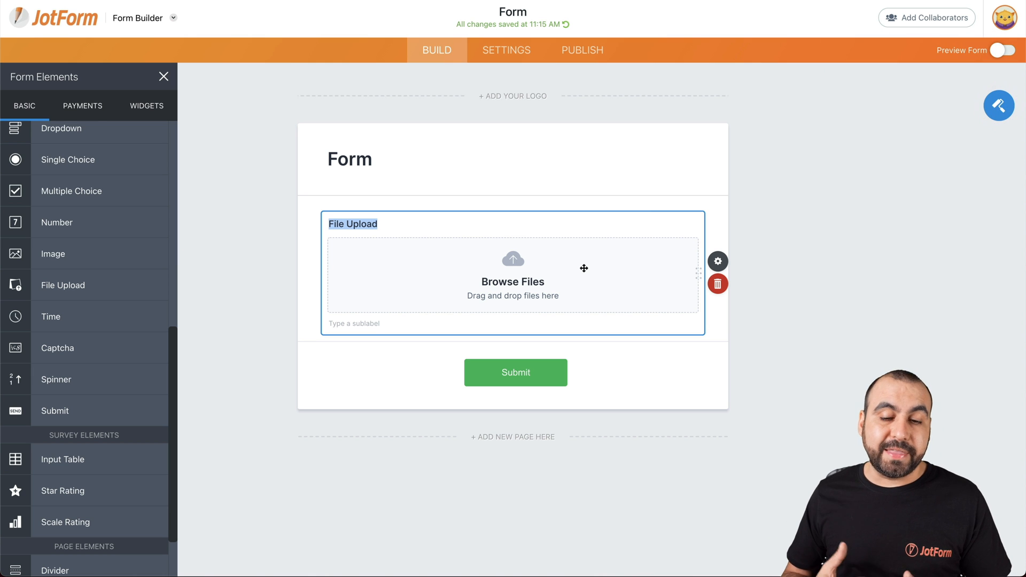
{"action": "mouse_move", "coordinate": [719, 285]}
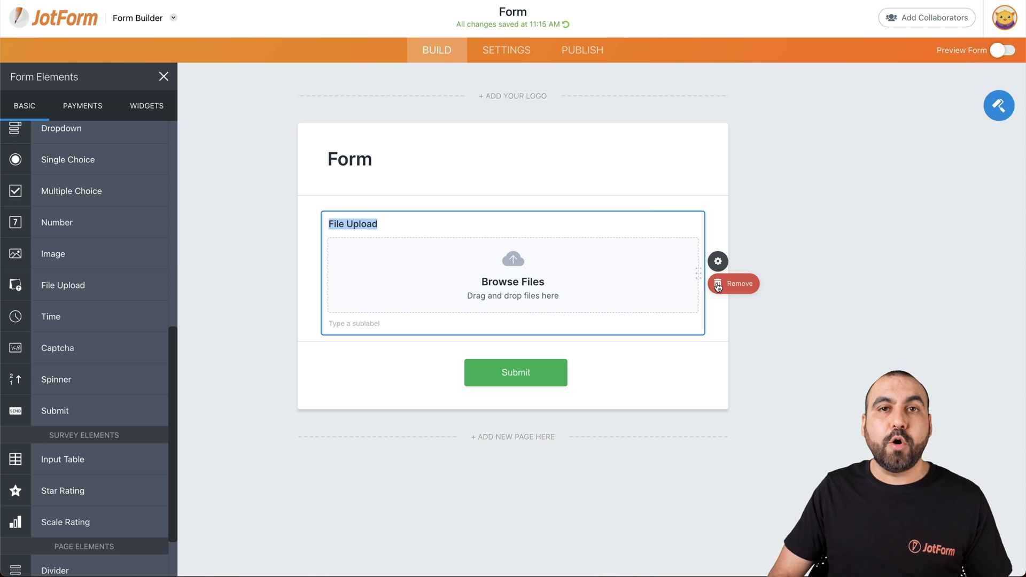
{"action": "left_click", "coordinate": [730, 284]}
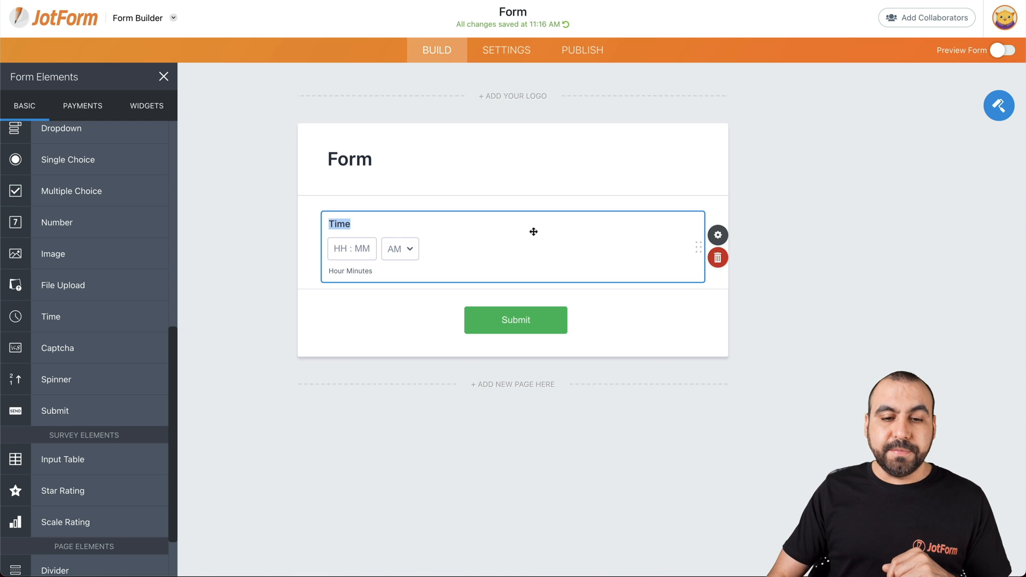
{"action": "left_click", "coordinate": [718, 256]}
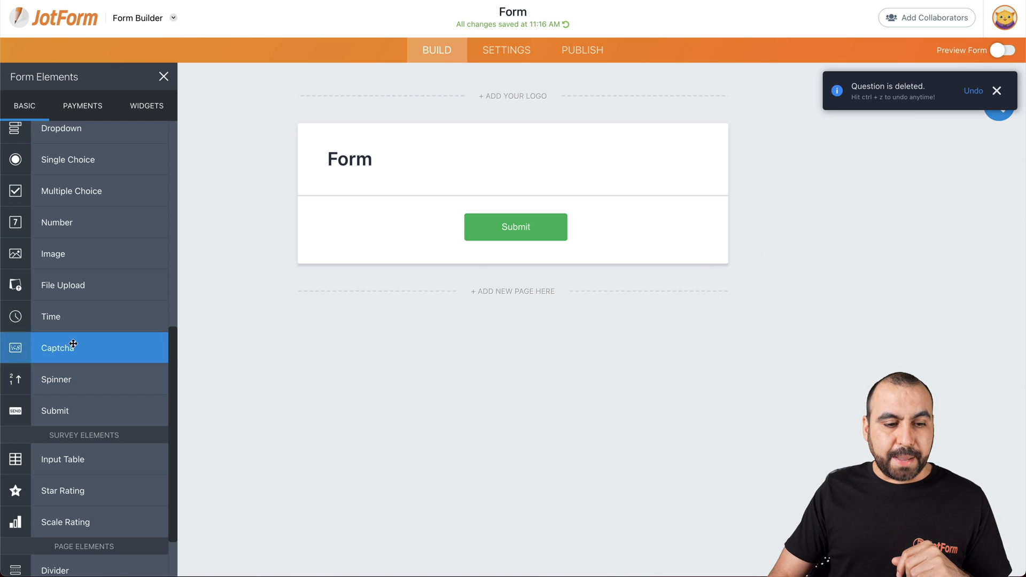
Add and delete a Captcha and the Spinner question, then bring an Input Table onto the form
{"action": "left_click", "coordinate": [72, 347]}
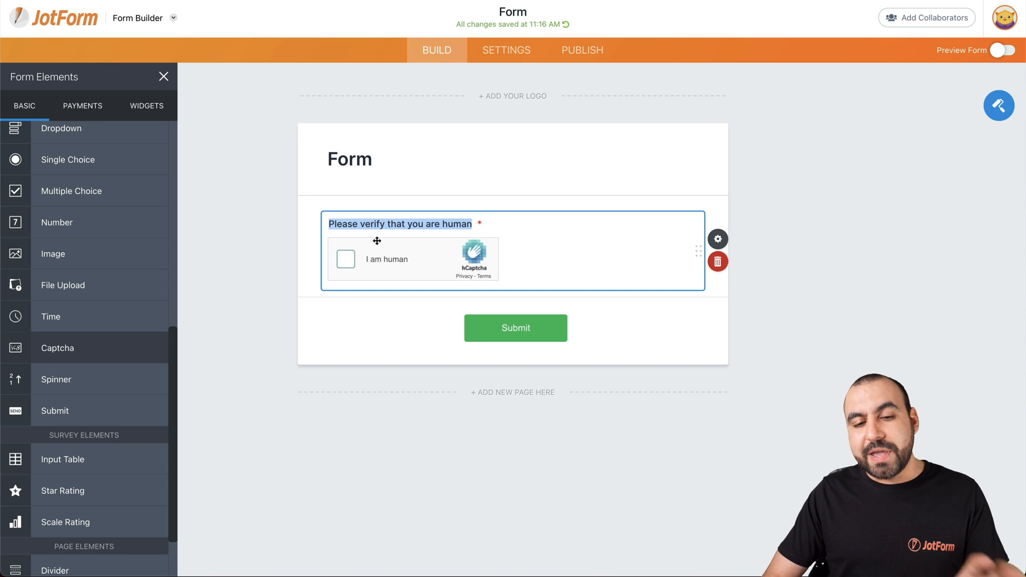
{"action": "left_click", "coordinate": [718, 261]}
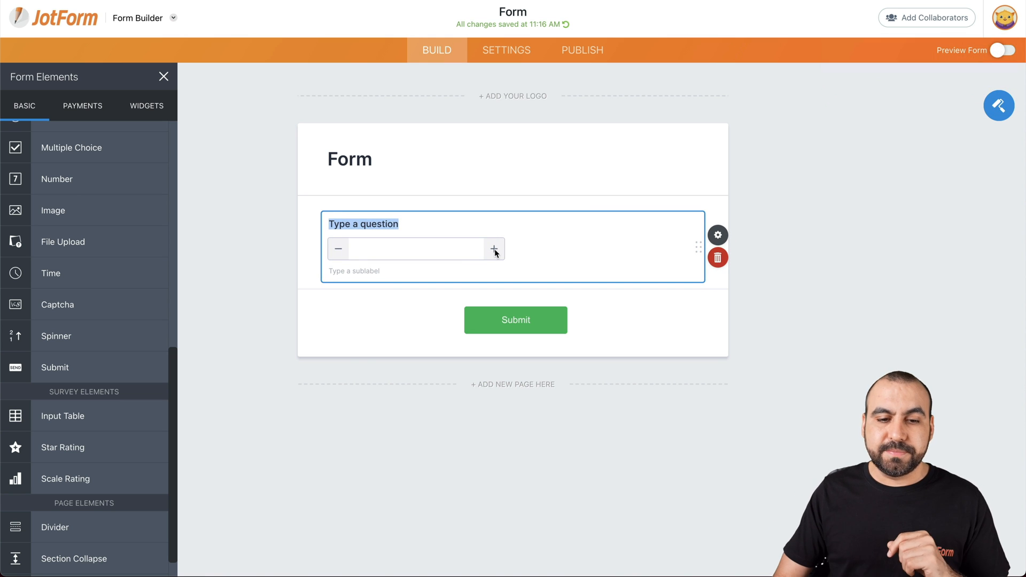
{"action": "mouse_move", "coordinate": [718, 258]}
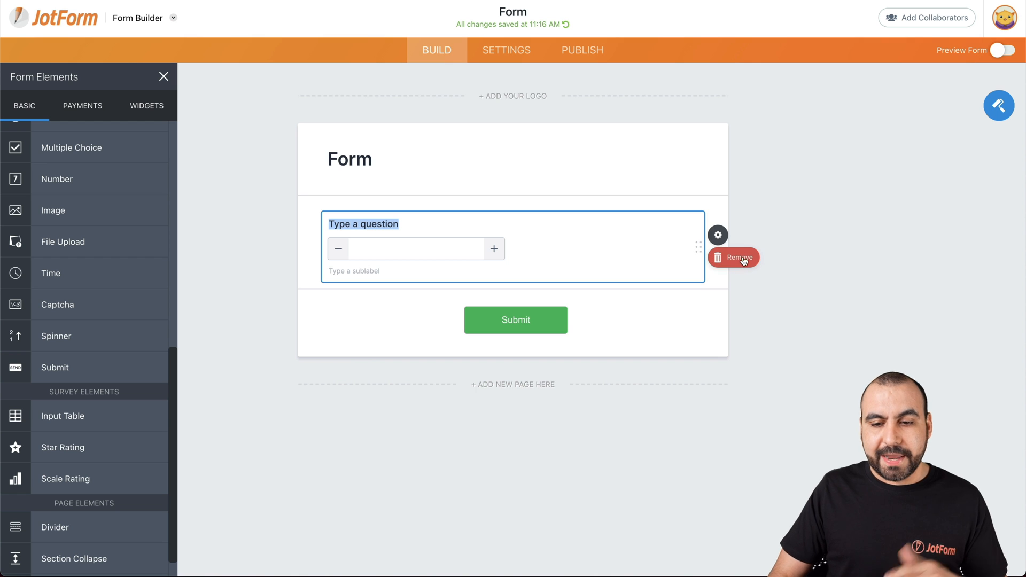
{"action": "left_click", "coordinate": [735, 257]}
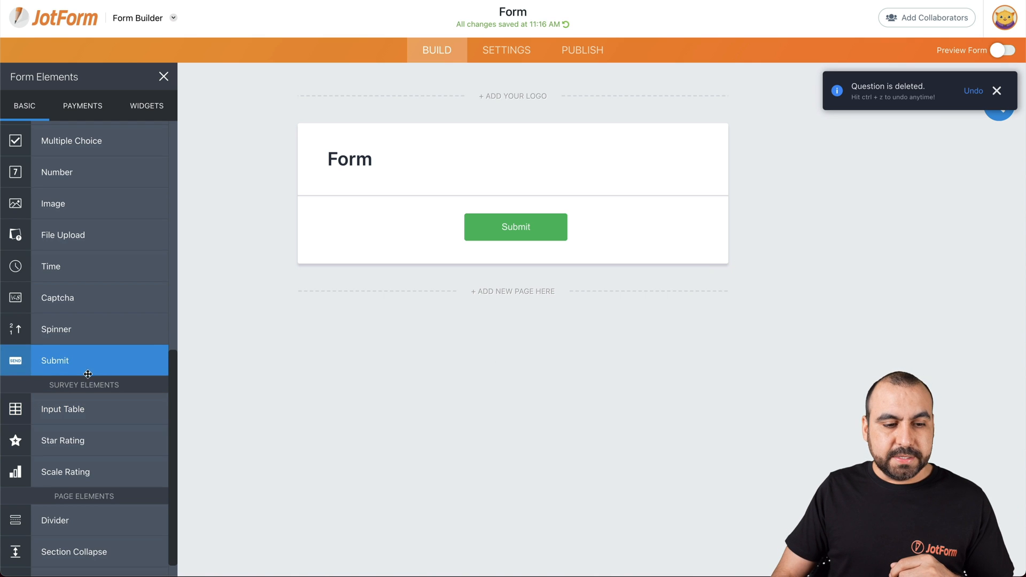
{"action": "left_click_drag", "start_coordinate": [87, 374], "coordinate": [517, 252]}
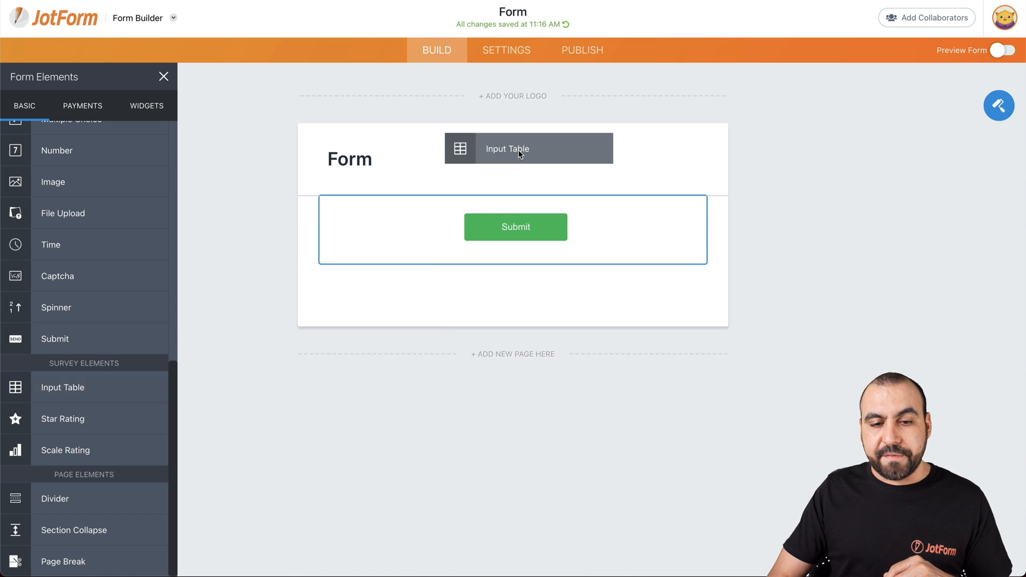
{"action": "left_click", "coordinate": [521, 149]}
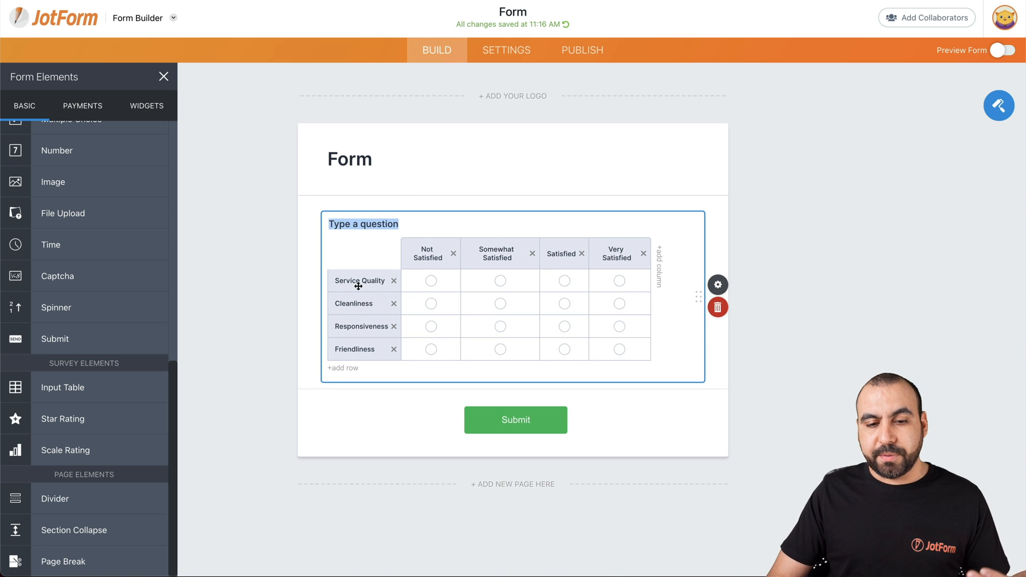
{"action": "mouse_move", "coordinate": [455, 278]}
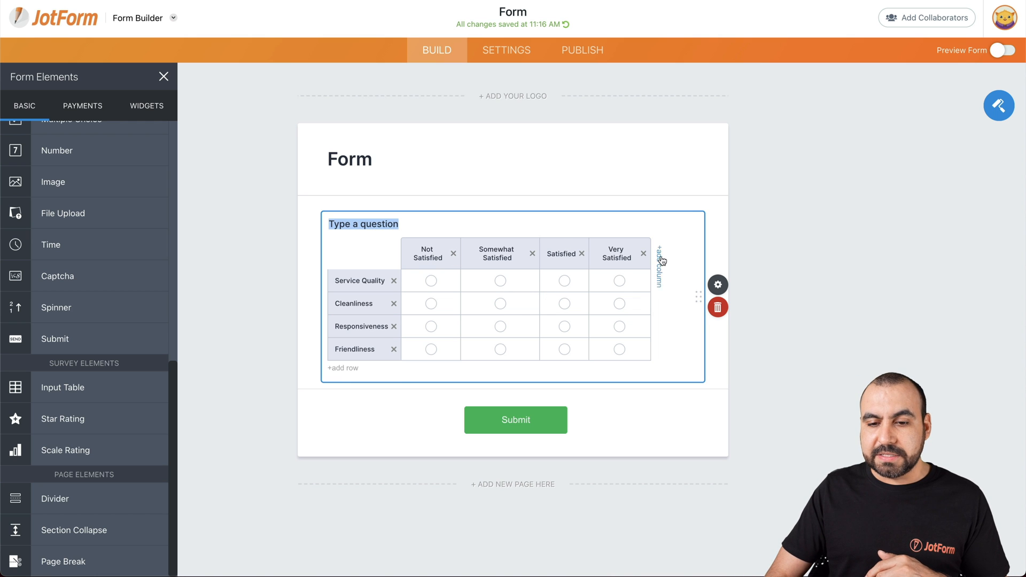
{"action": "left_click", "coordinate": [658, 265]}
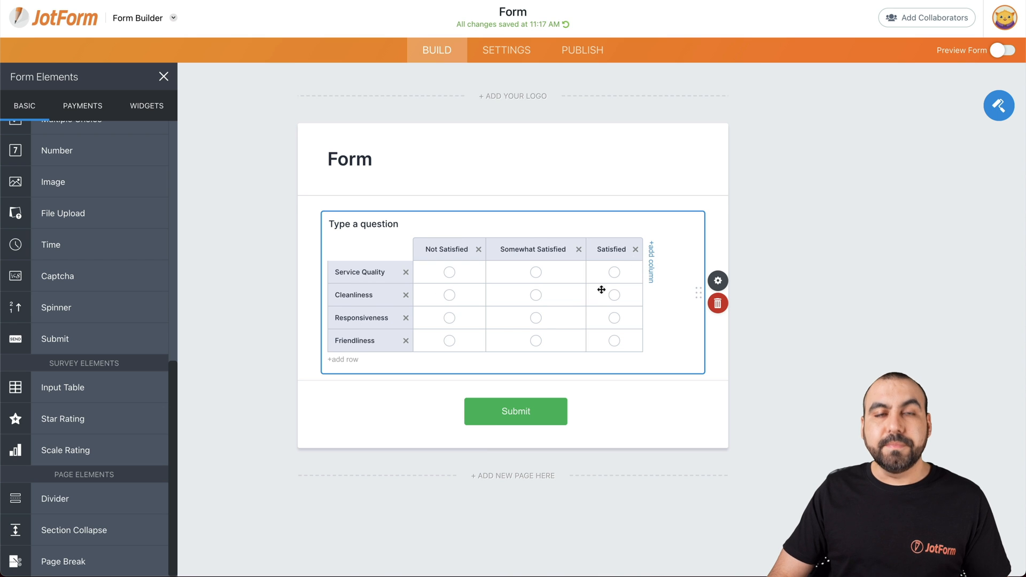
{"action": "left_click", "coordinate": [718, 303]}
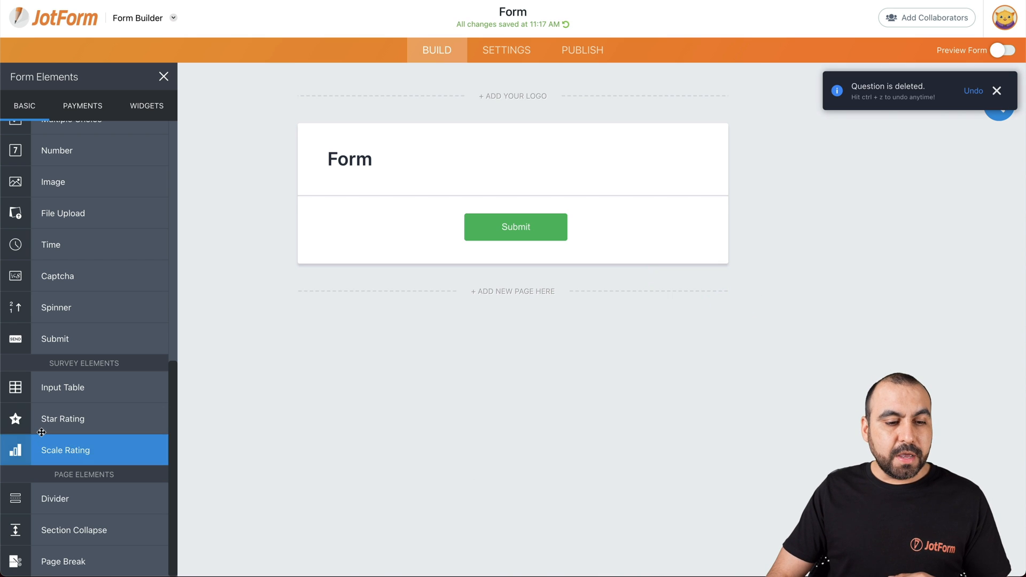
{"action": "left_click", "coordinate": [62, 419]}
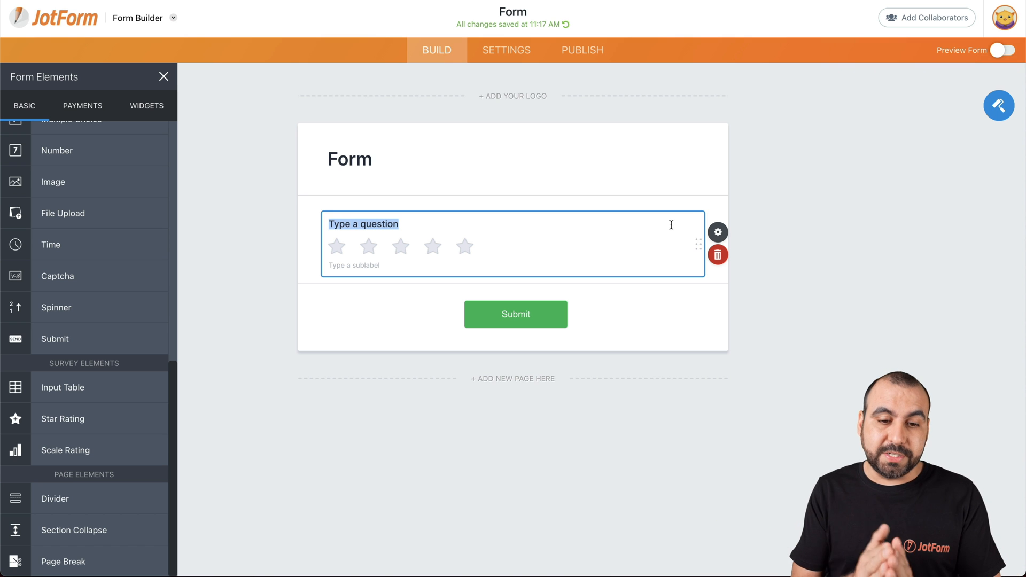
{"action": "mouse_move", "coordinate": [686, 233]}
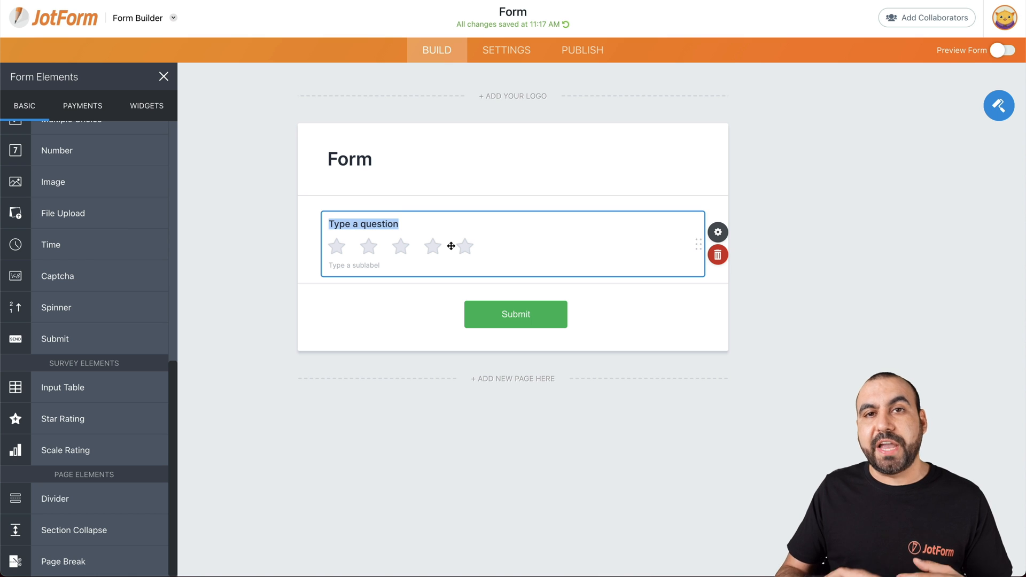
{"action": "mouse_move", "coordinate": [717, 255]}
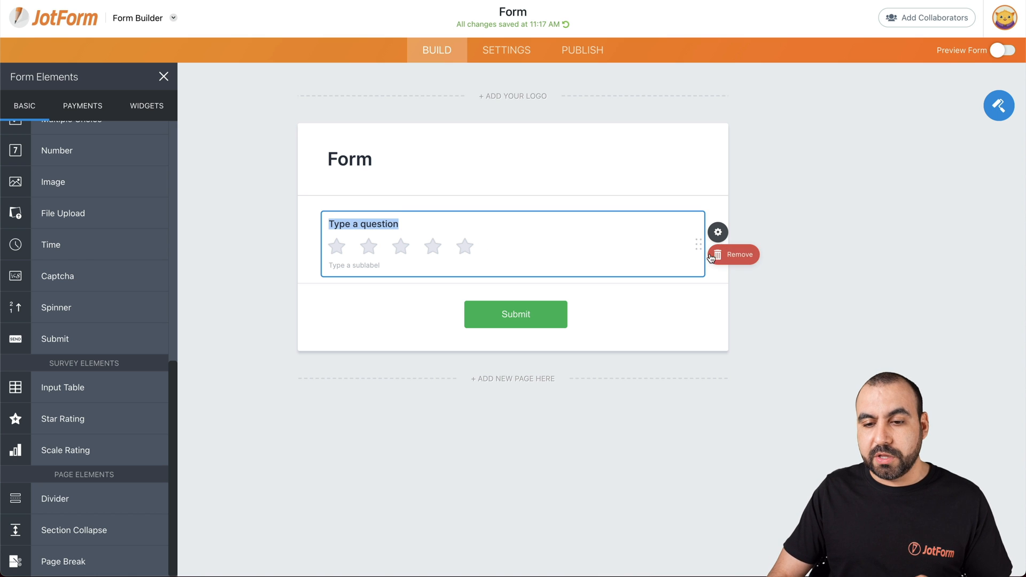
{"action": "left_click", "coordinate": [733, 255]}
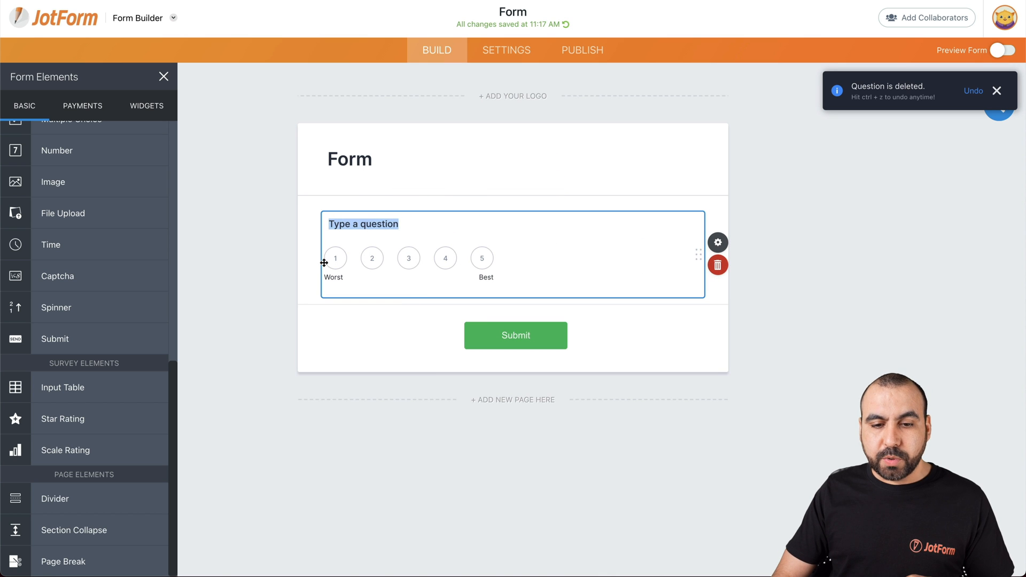
{"action": "mouse_move", "coordinate": [498, 267]}
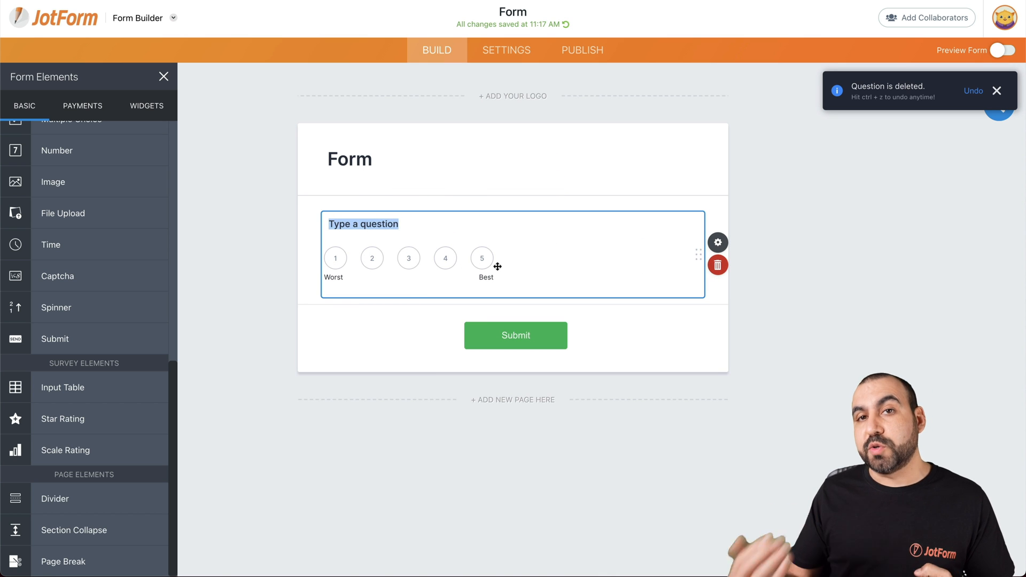
{"action": "left_click", "coordinate": [996, 89]}
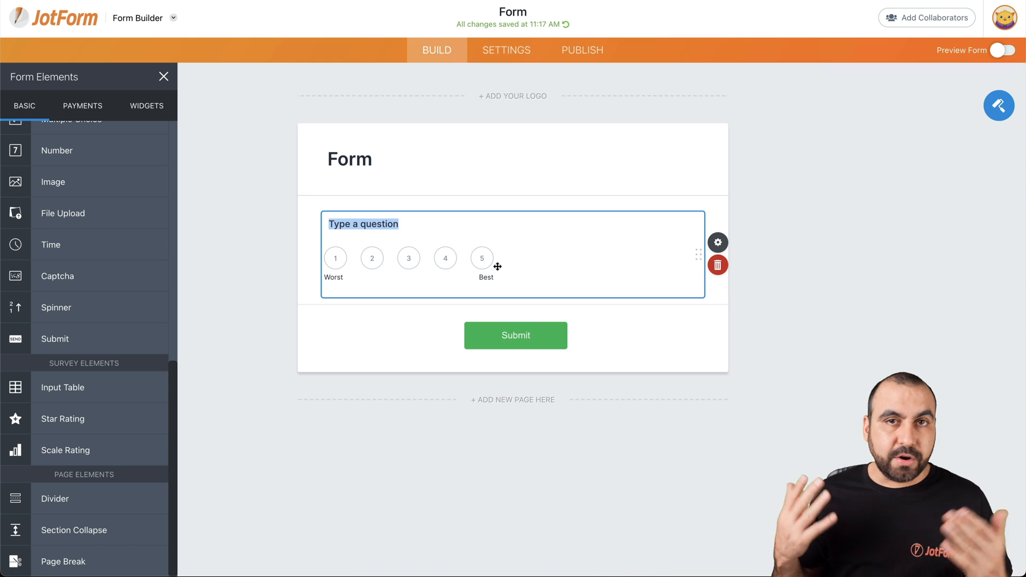
{"action": "left_click", "coordinate": [718, 265]}
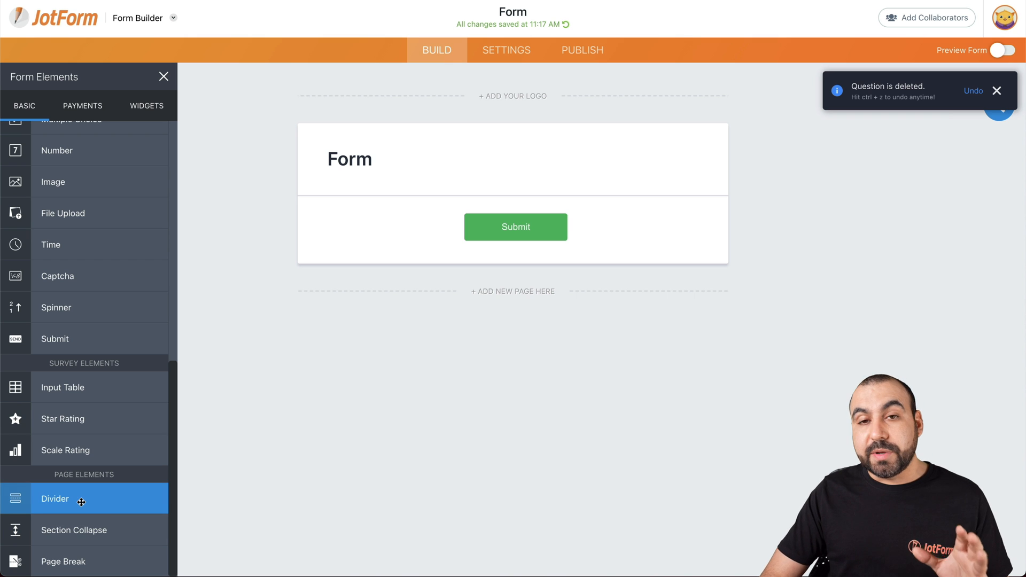
Try a Divider and Section Collapse, then add an Image field to the first page
{"action": "left_click_drag", "start_coordinate": [55, 498], "coordinate": [507, 229]}
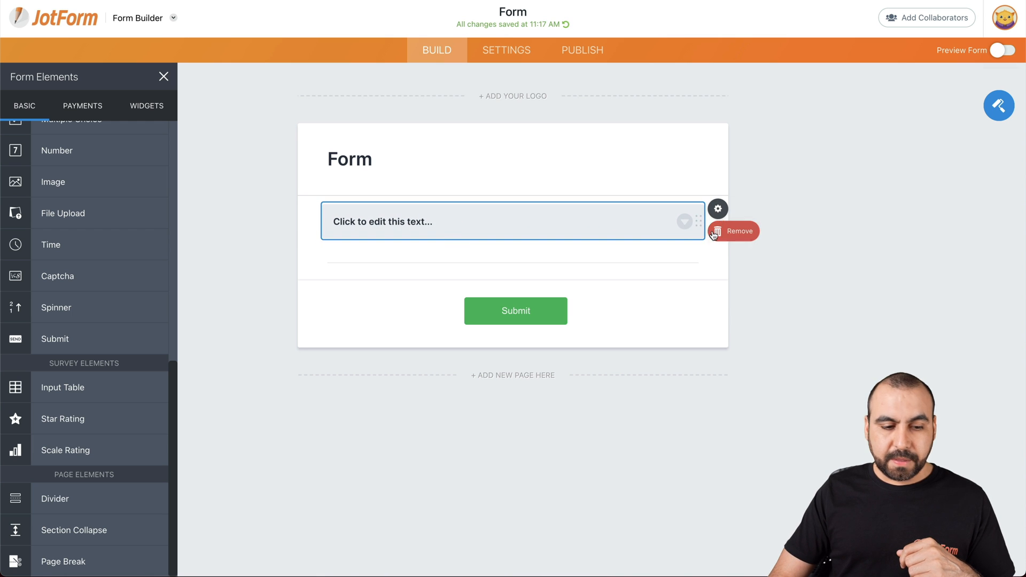
{"action": "left_click", "coordinate": [733, 231]}
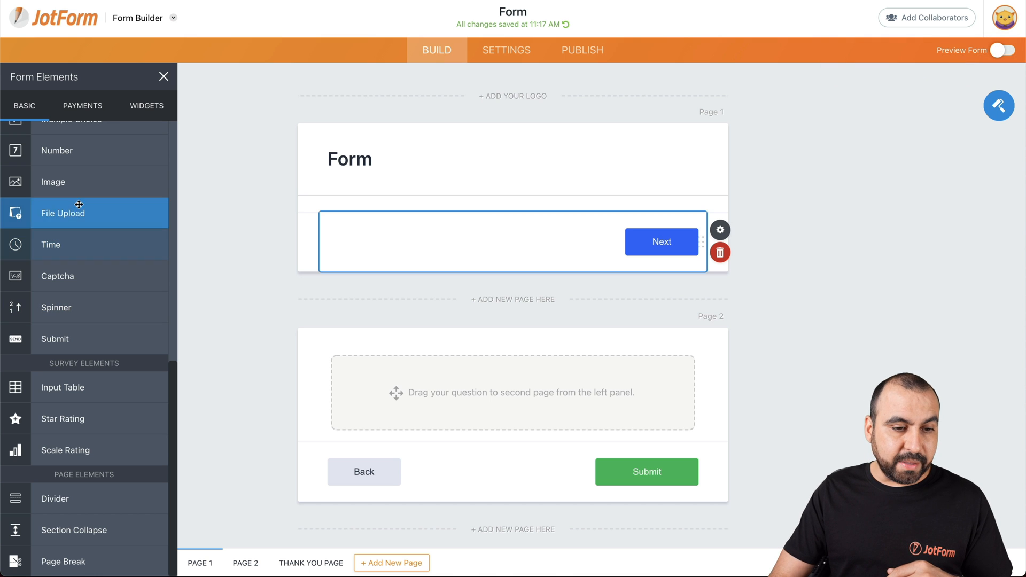
{"action": "left_click", "coordinate": [52, 181]}
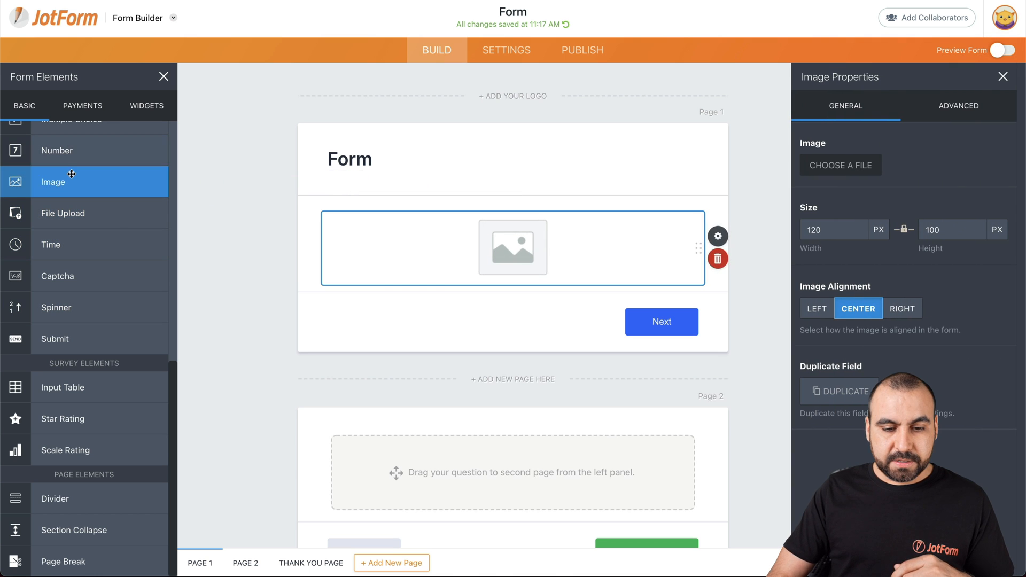
{"action": "scroll", "scroll_direction": "down", "scroll_amount": 3}
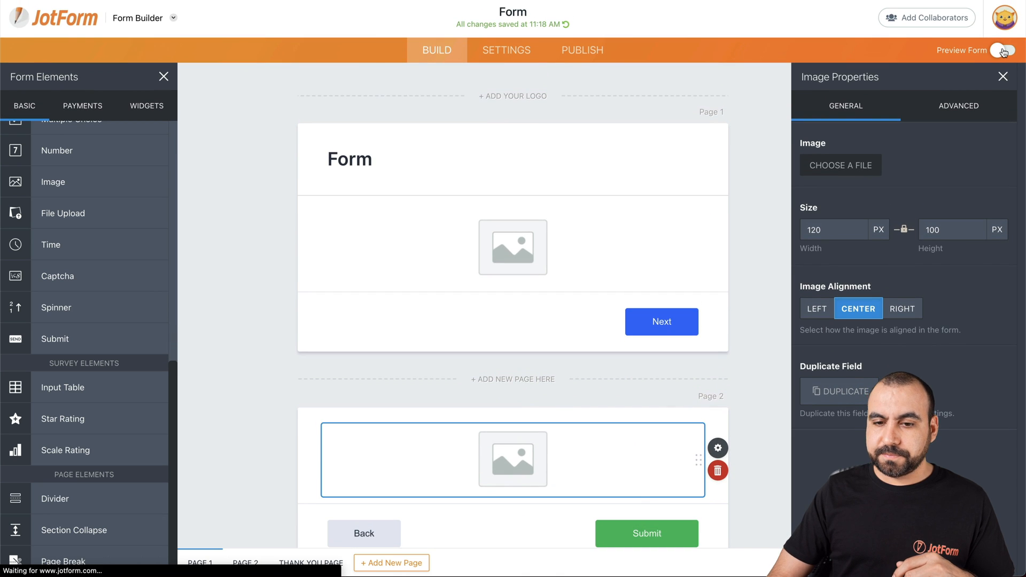
{"action": "left_click", "coordinate": [1000, 50]}
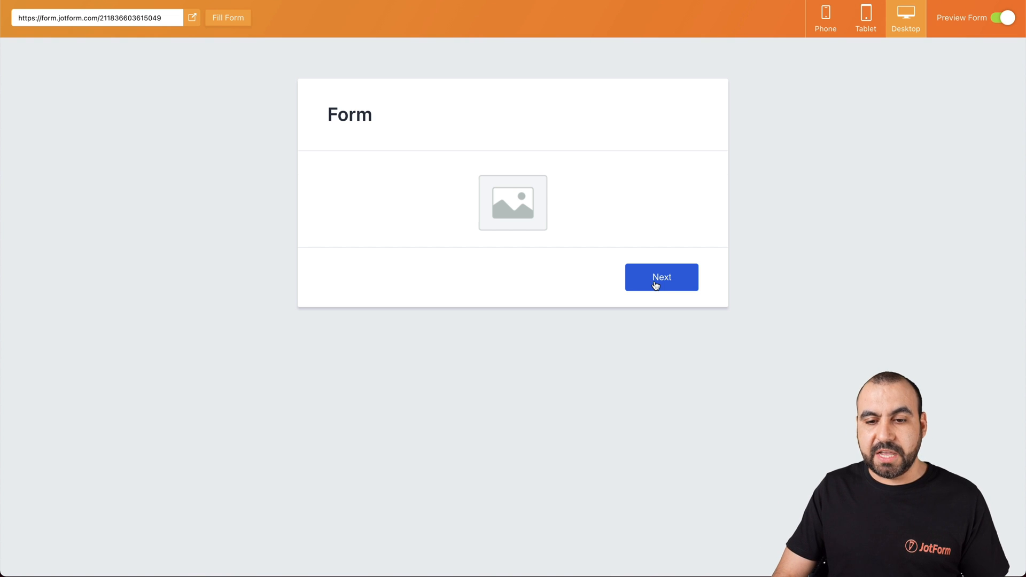
{"action": "left_click", "coordinate": [661, 277]}
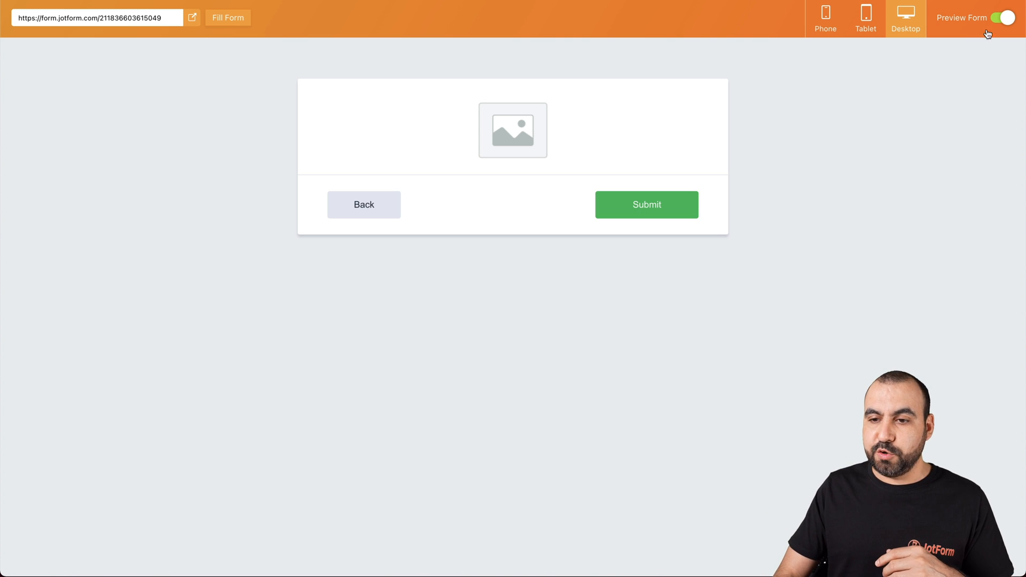
{"action": "left_click", "coordinate": [1001, 16]}
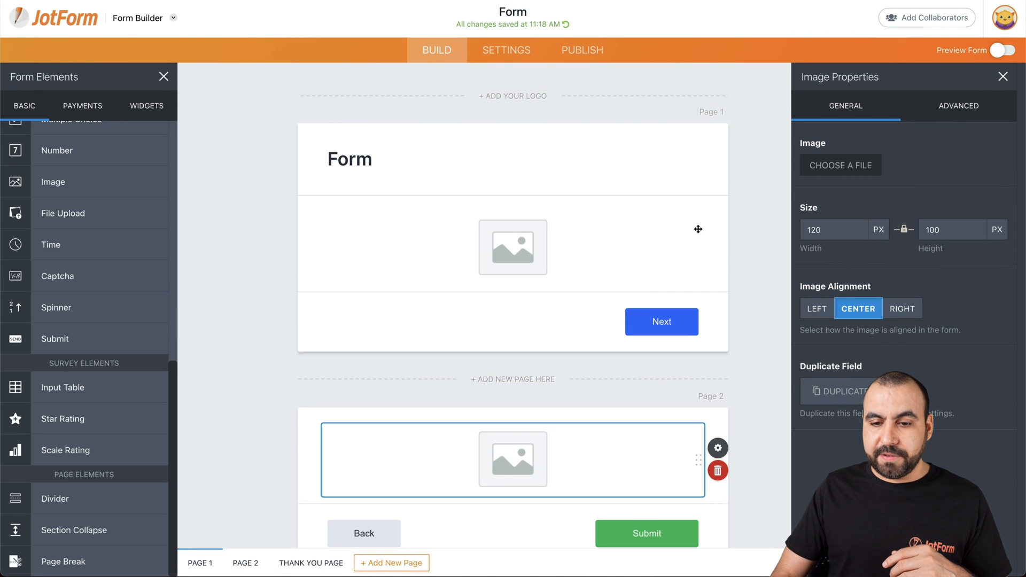
Delete the images and Page Break, then list the payment integrations
{"action": "left_click", "coordinate": [718, 471]}
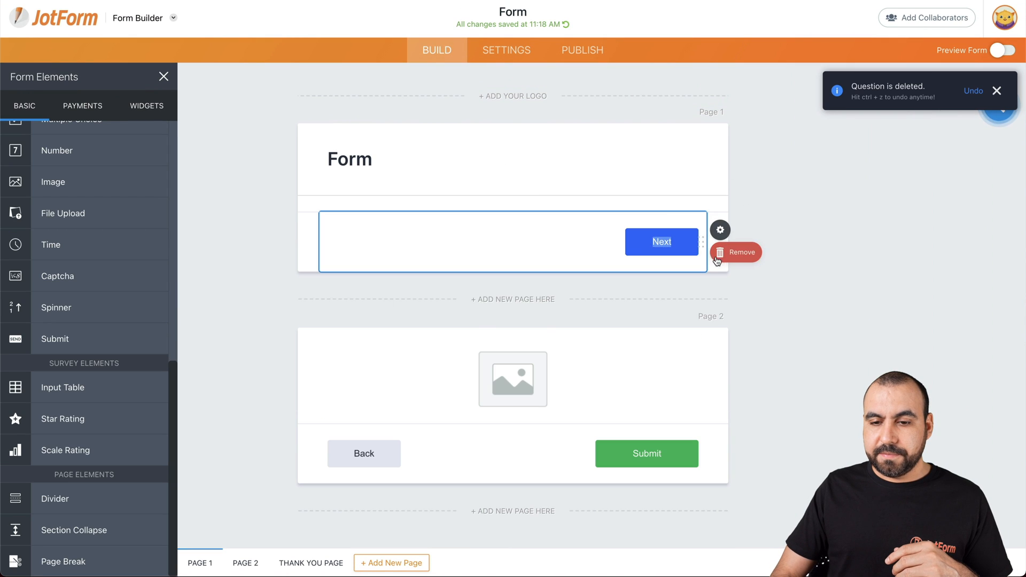
{"action": "left_click", "coordinate": [736, 252]}
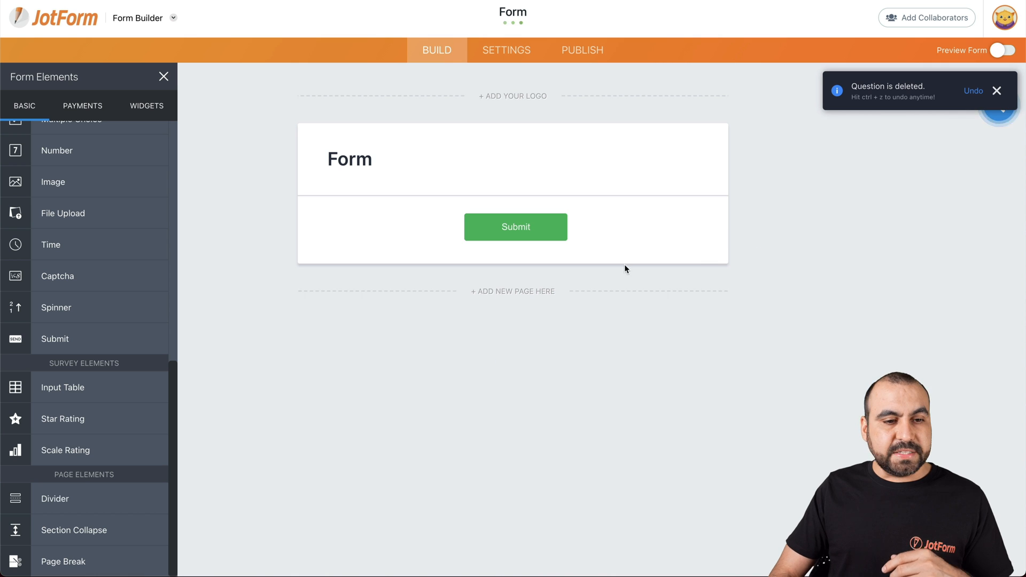
{"action": "left_click", "coordinate": [82, 104]}
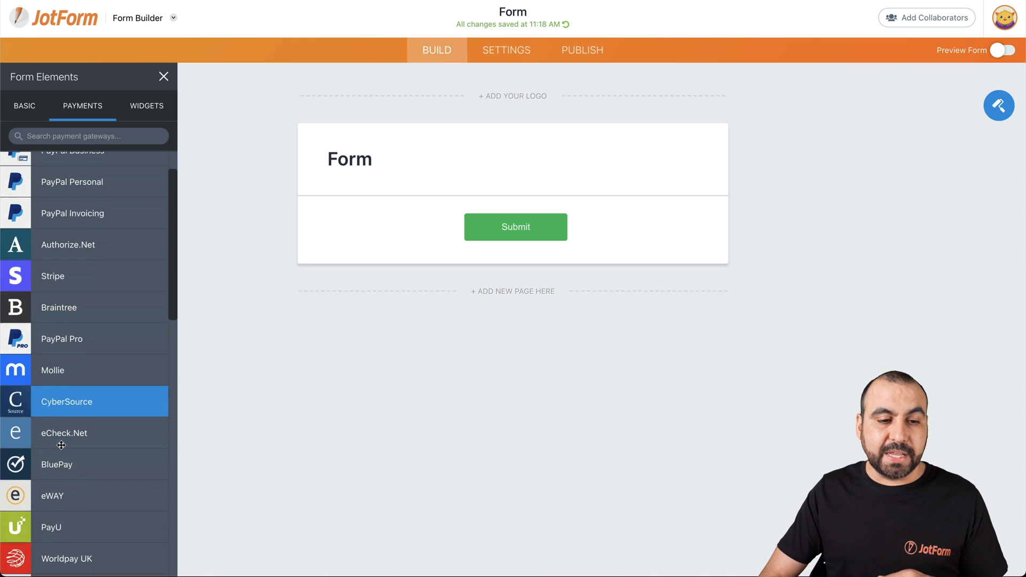
{"action": "scroll", "scroll_direction": "down", "scroll_amount": 3}
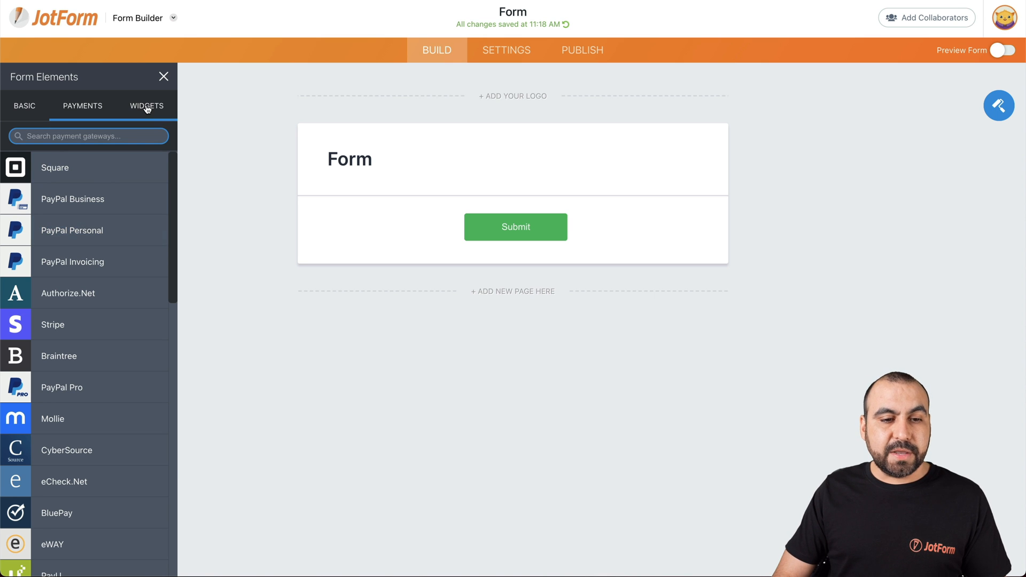
Show the Widgets catalogue and scroll through the available widgets
{"action": "left_click", "coordinate": [146, 106]}
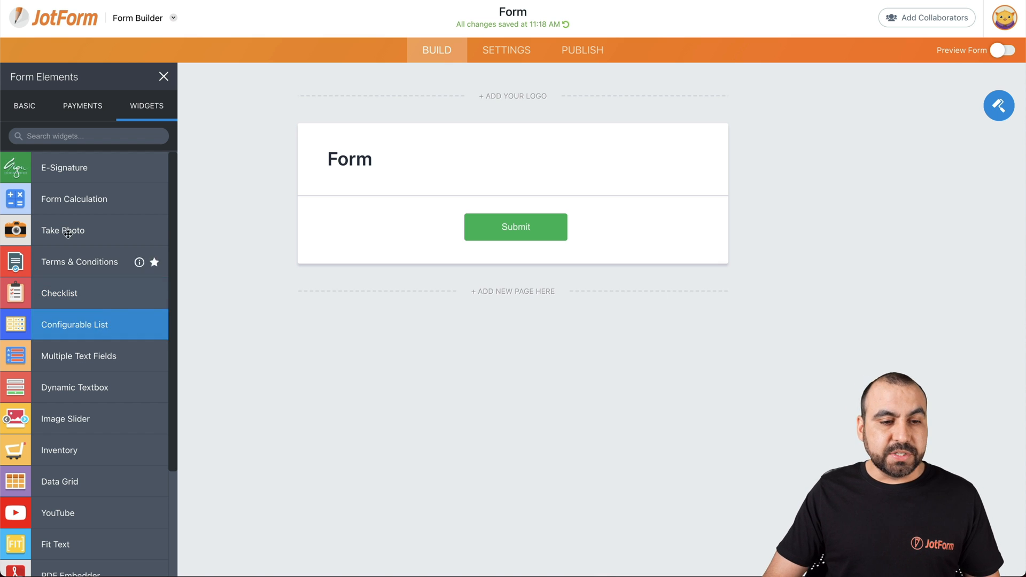
{"action": "mouse_move", "coordinate": [103, 212]}
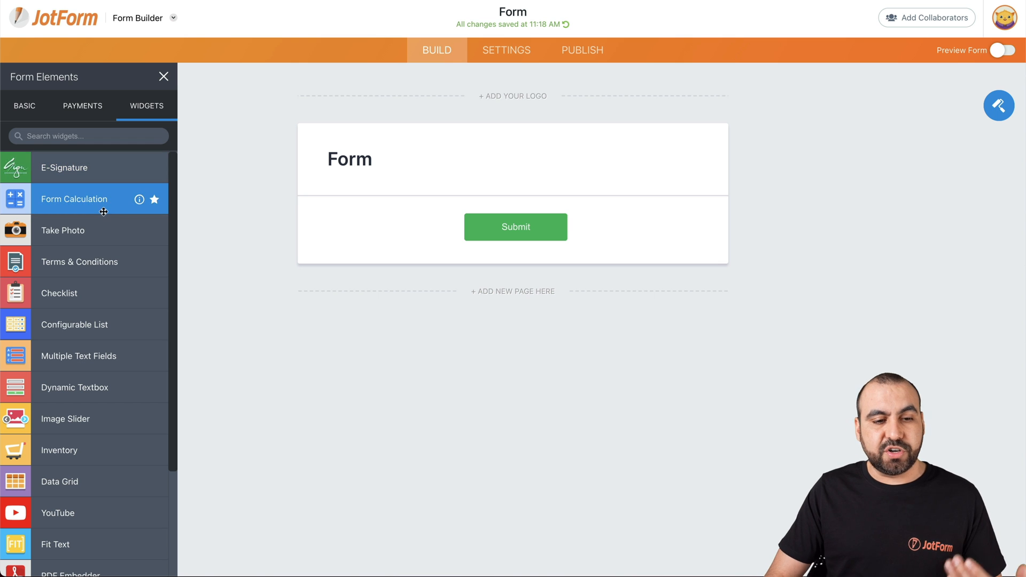
{"action": "scroll", "scroll_direction": "down", "scroll_amount": 3}
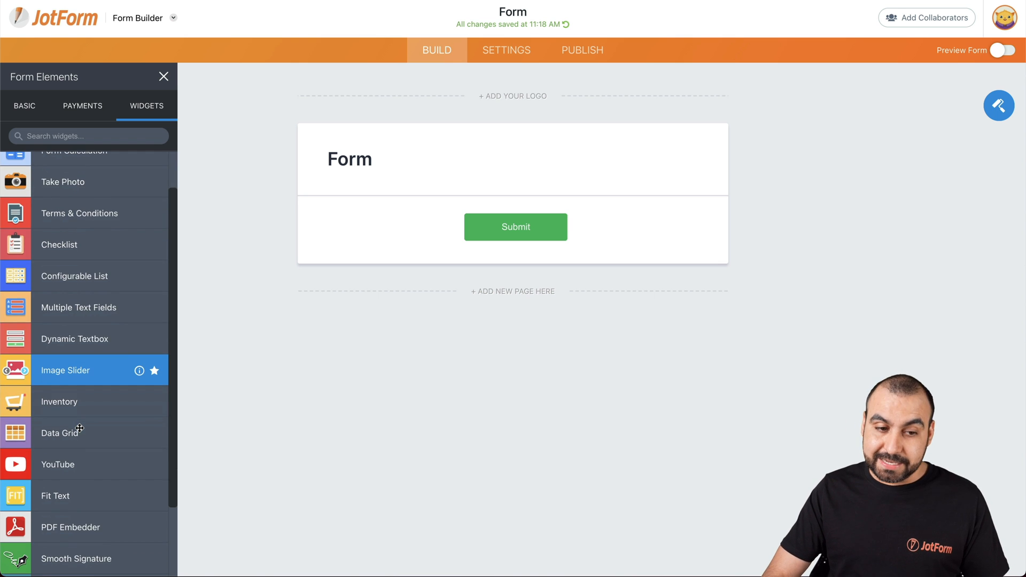
{"action": "scroll", "scroll_direction": "down", "scroll_amount": 3}
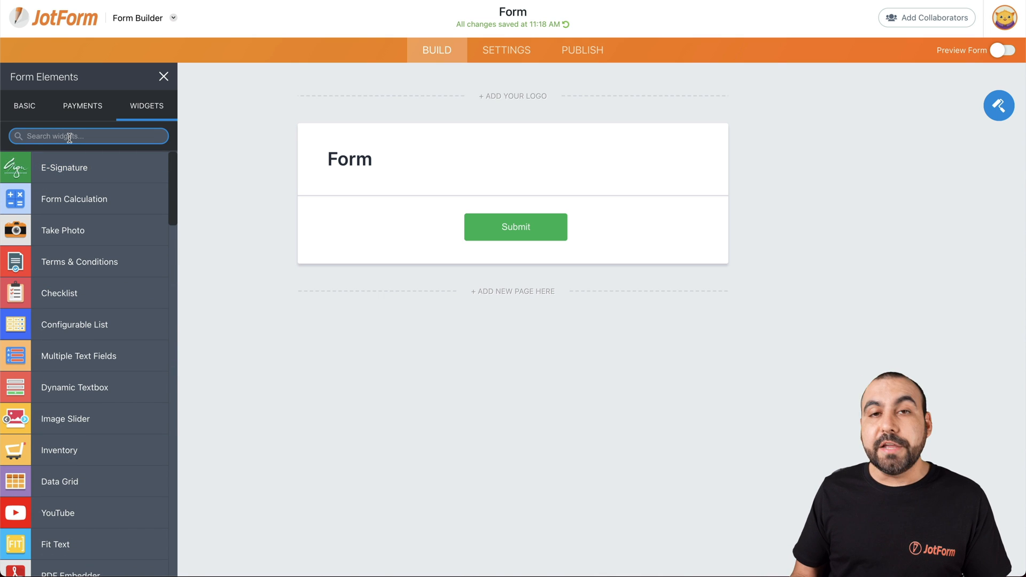
{"action": "mouse_move", "coordinate": [88, 182]}
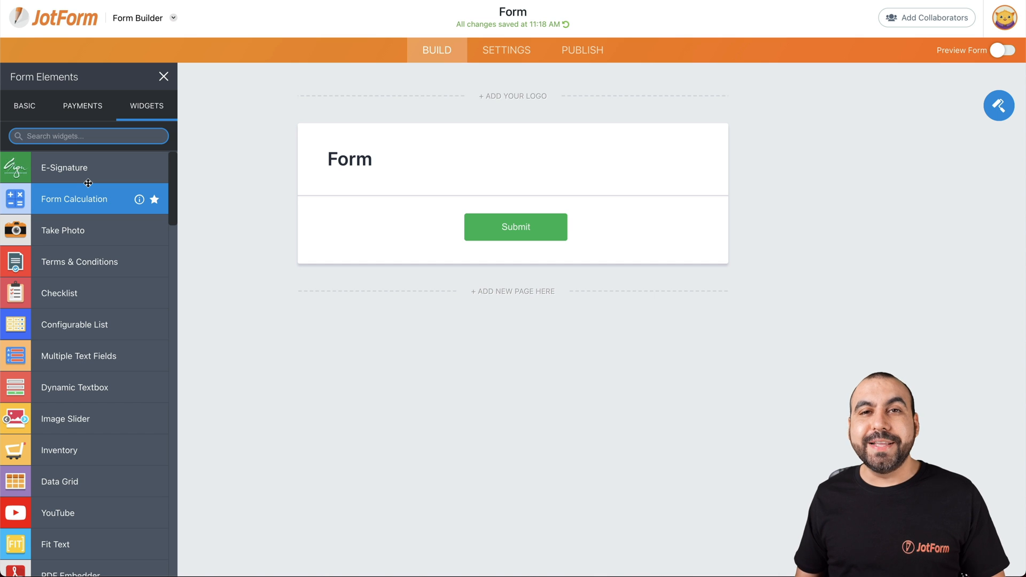